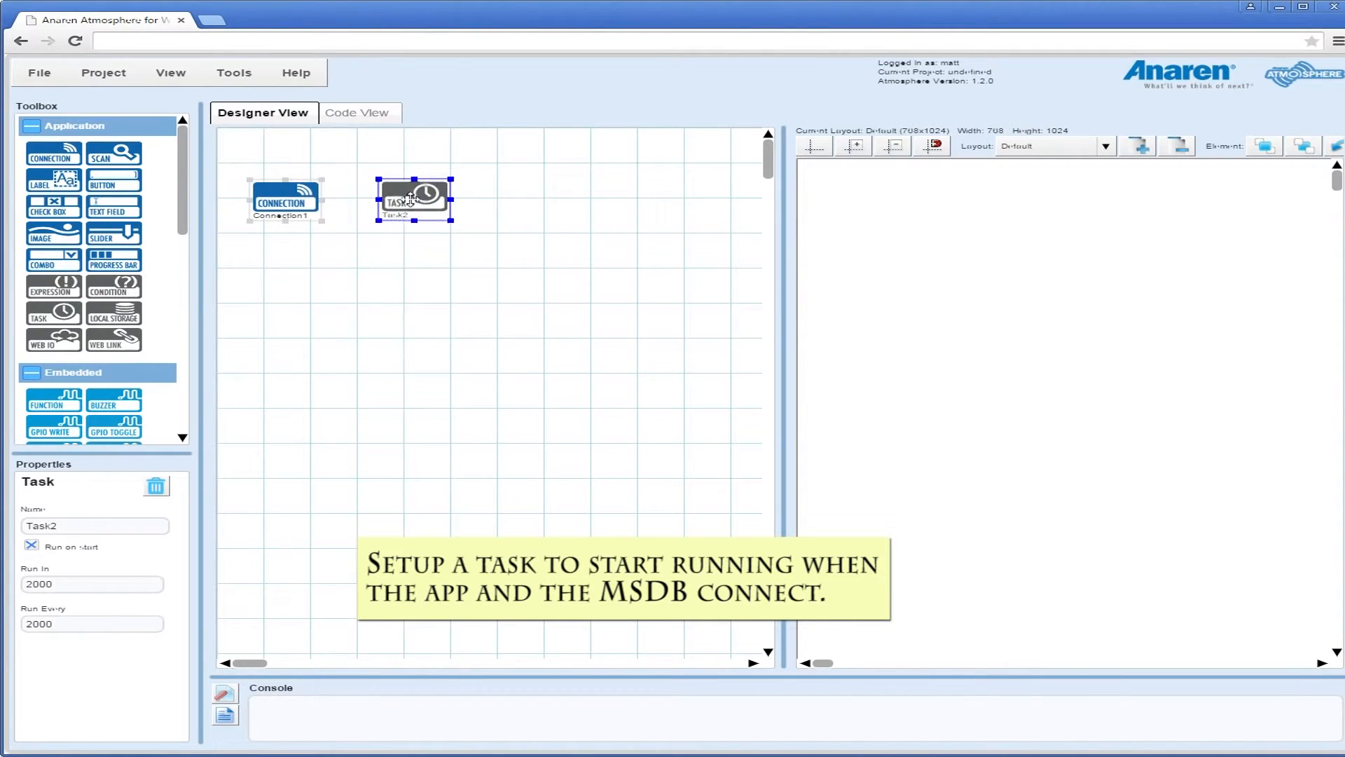
Step: Link Connection1 to Task2 with trigger connected, method run, runIn and runEvery 1000
left_click_drag(412, 199, 440, 206)
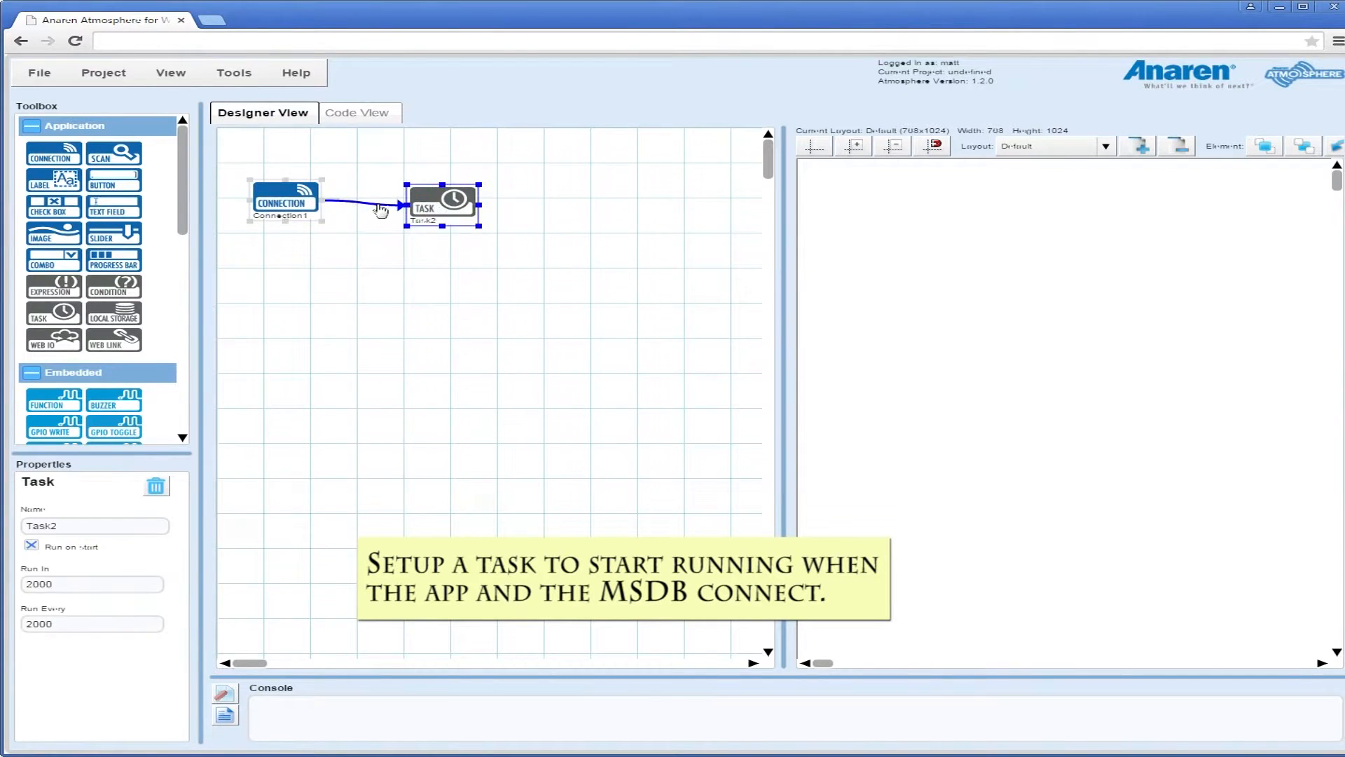
left_click(377, 209)
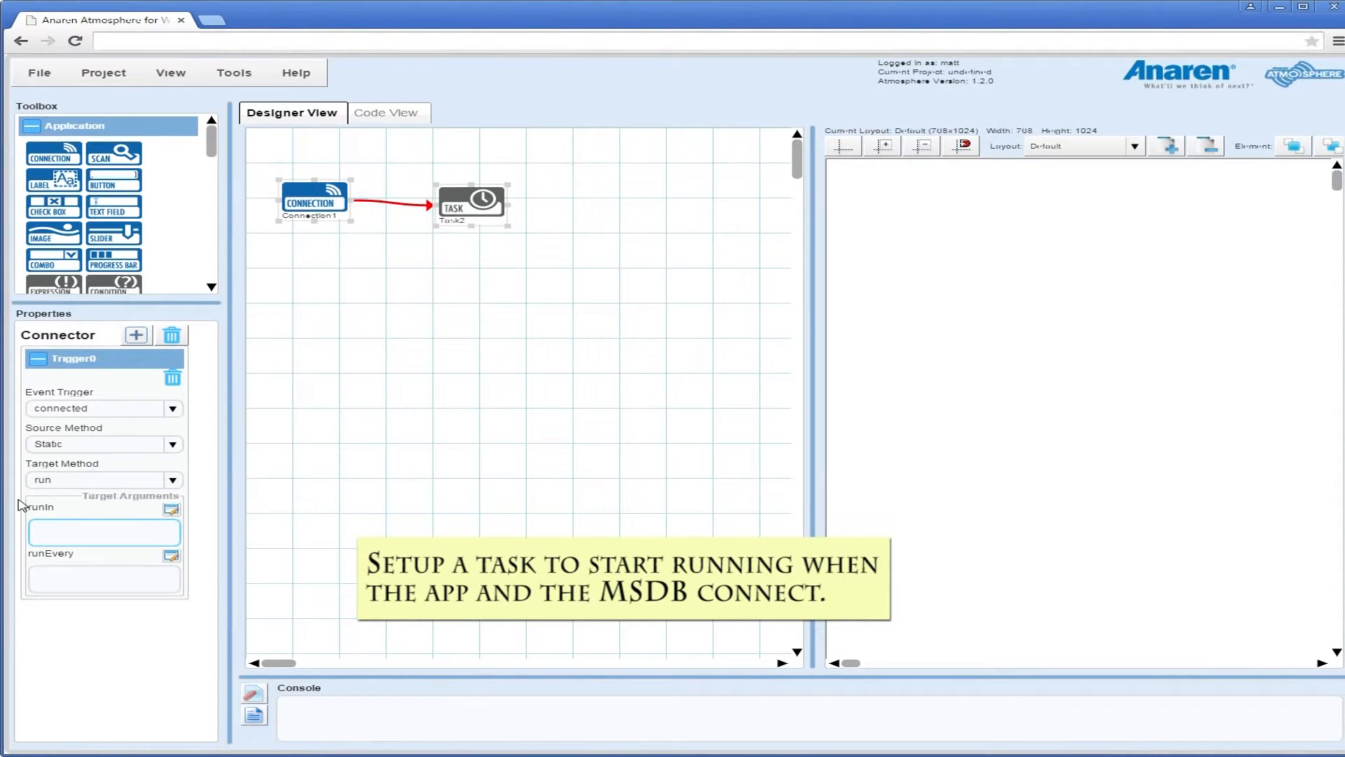
type("1000")
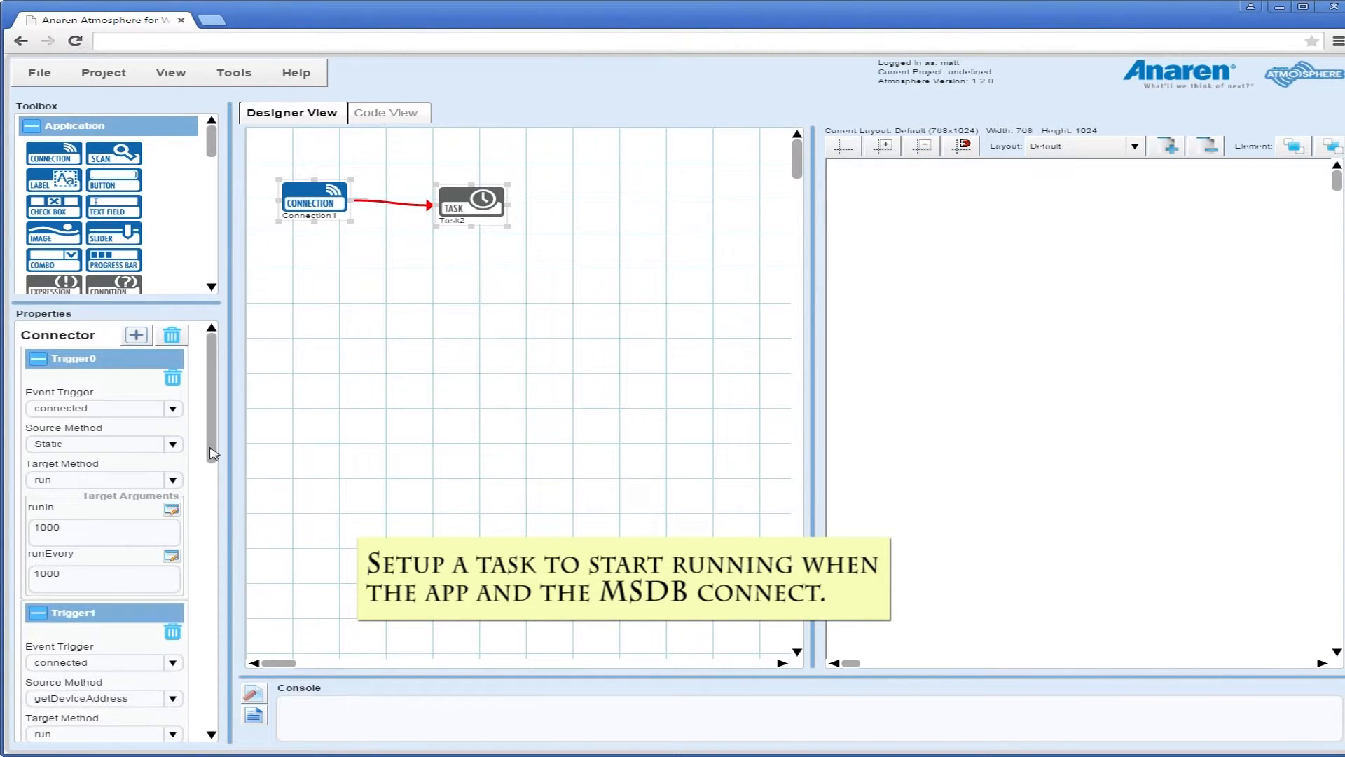
left_click(172, 545)
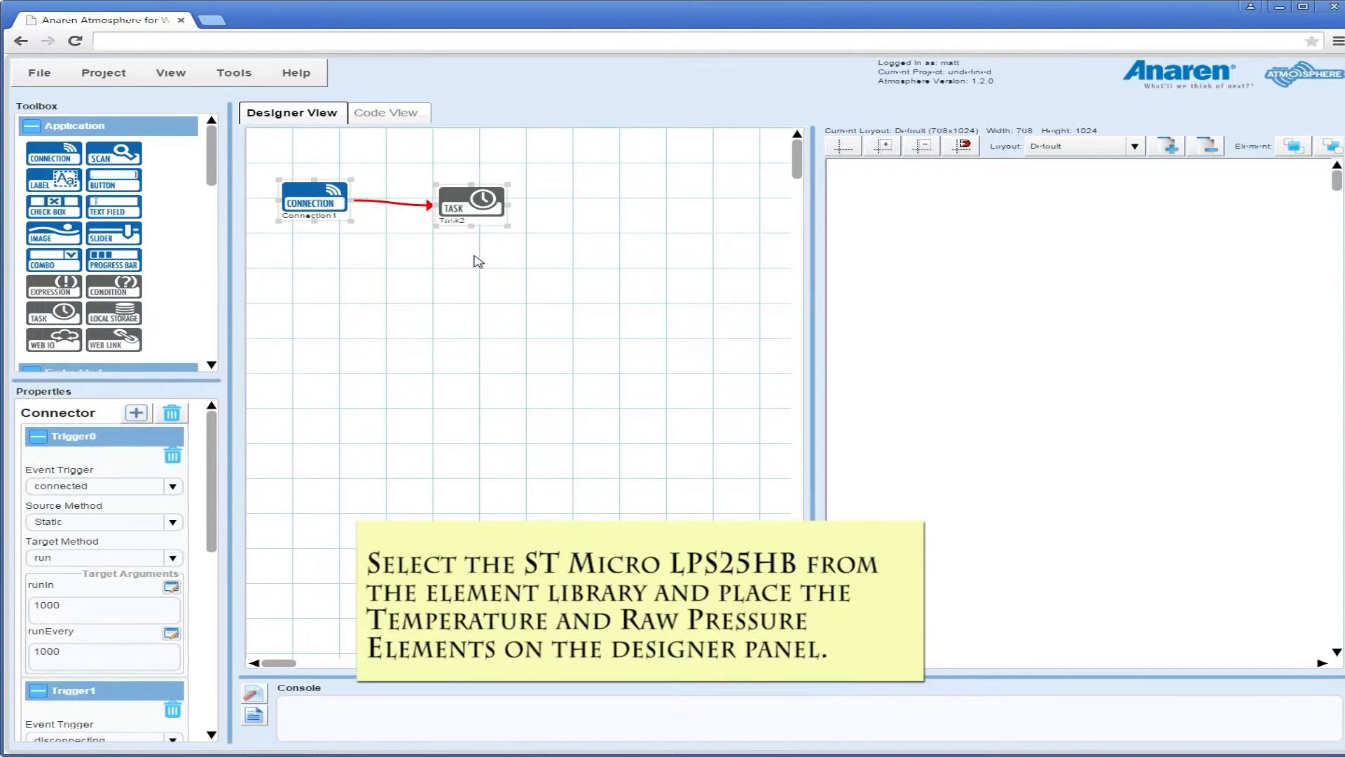
Step: Load the ST LPS25HB driver from the Element Library into the project
left_click(234, 72)
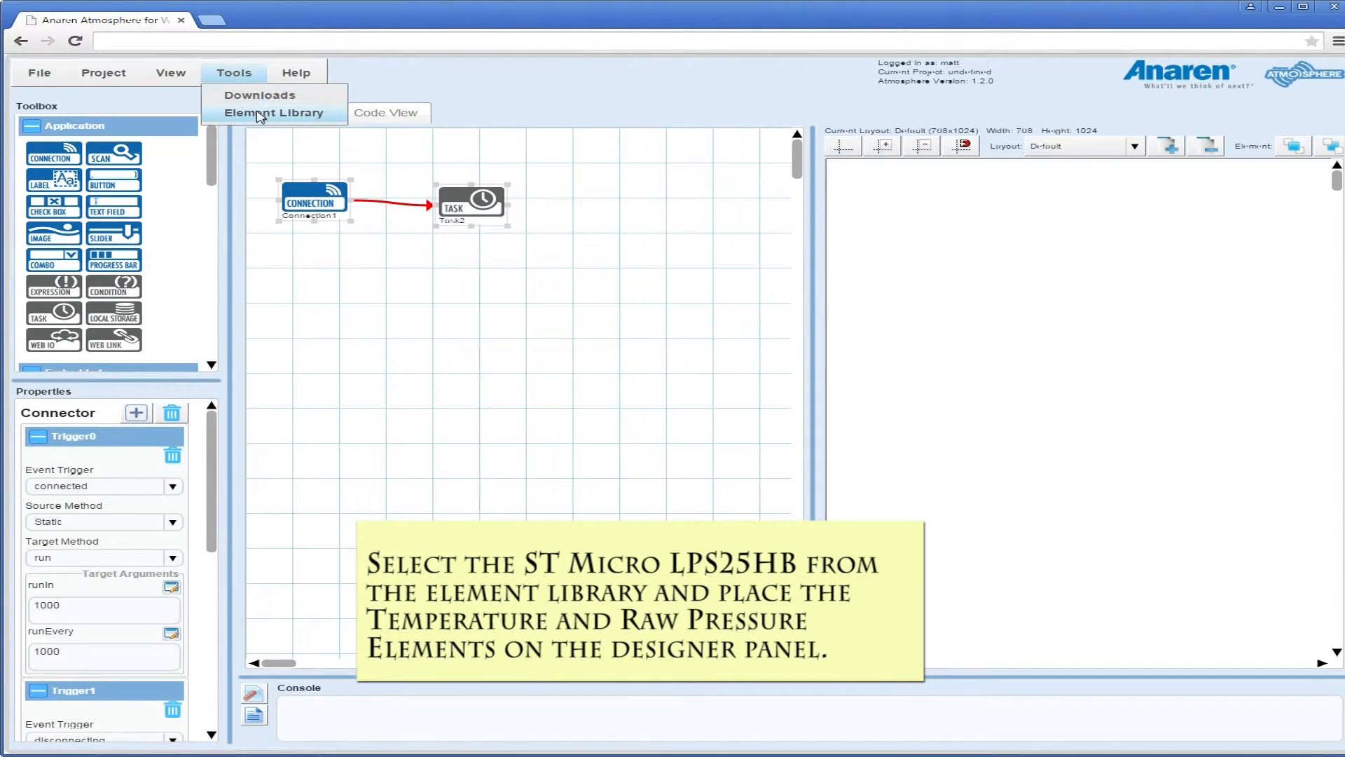
left_click(274, 112)
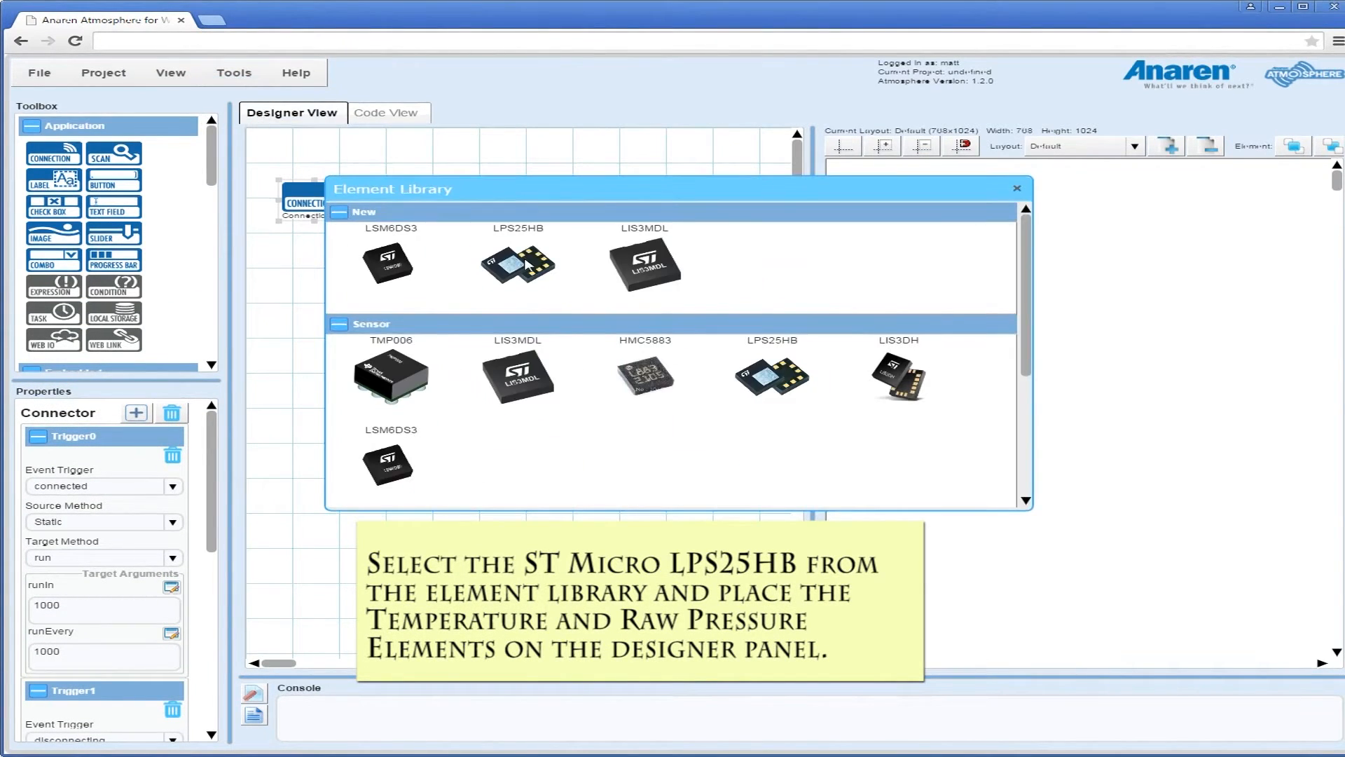
left_click(517, 264)
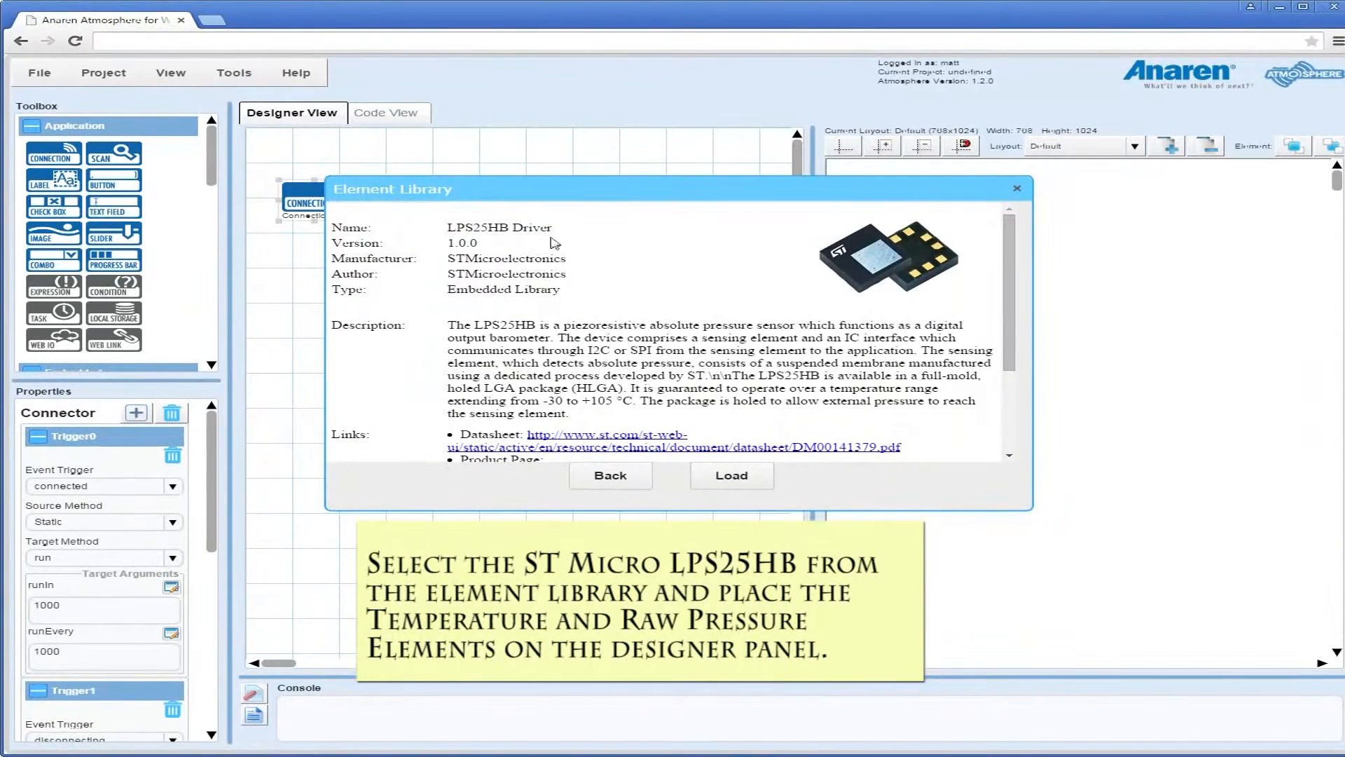
left_click_drag(447, 324, 876, 362)
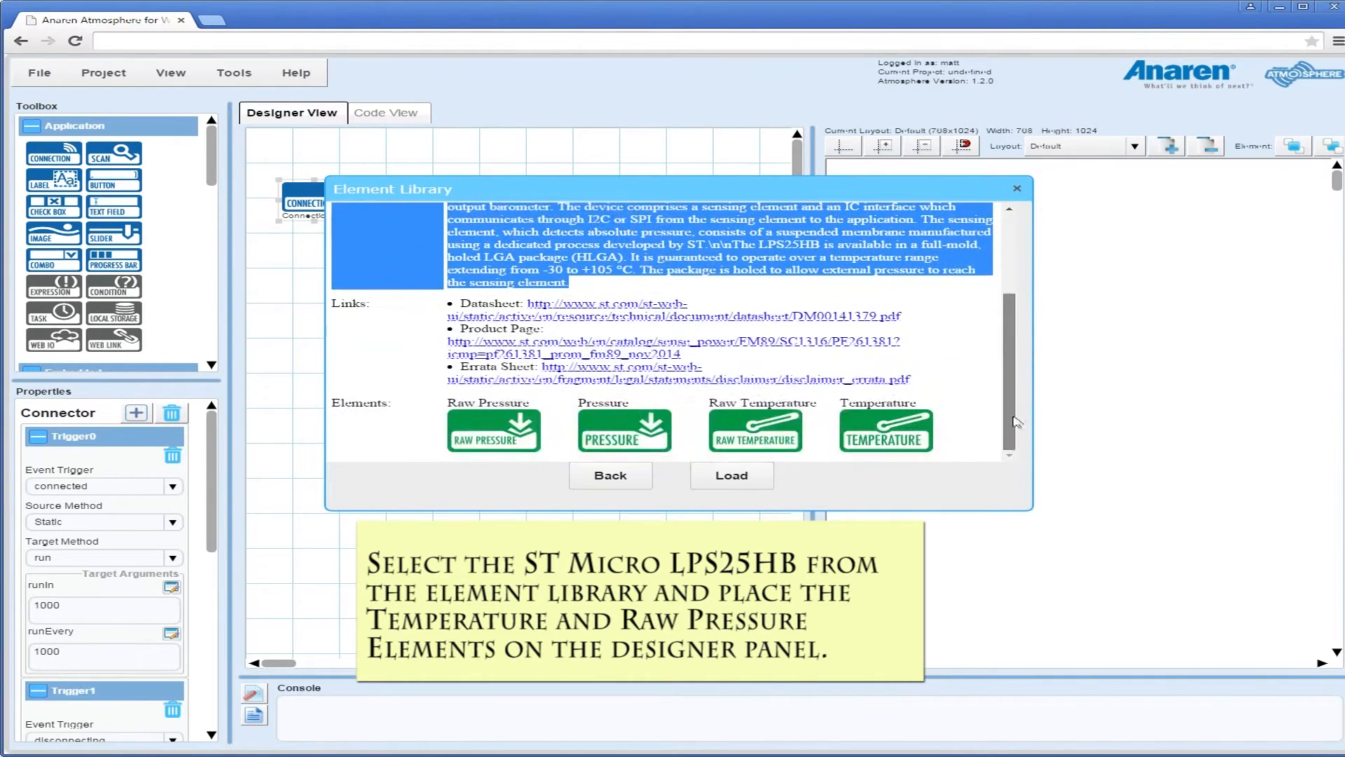
left_click(731, 475)
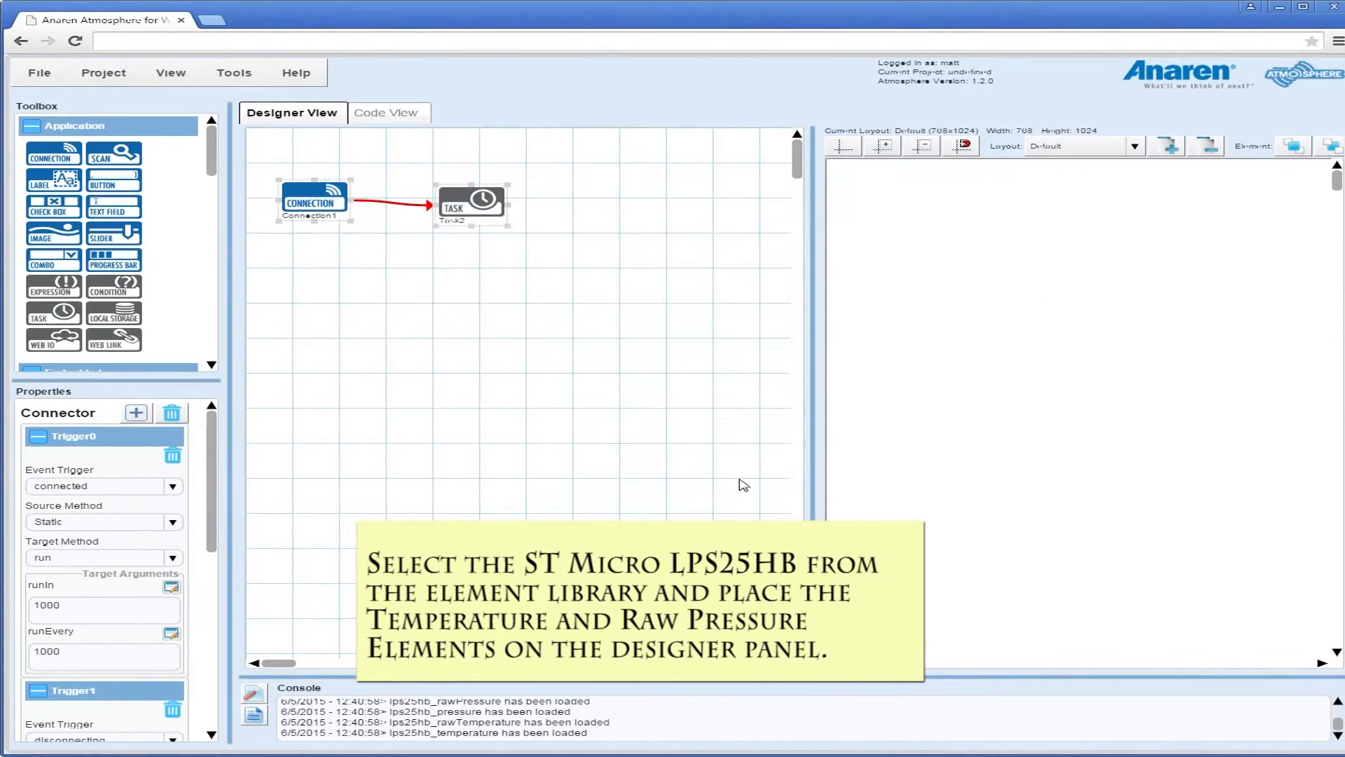
Step: Place Raw Pressure and Temperature on the Designer and connect Task2 to each
scroll("down", 3)
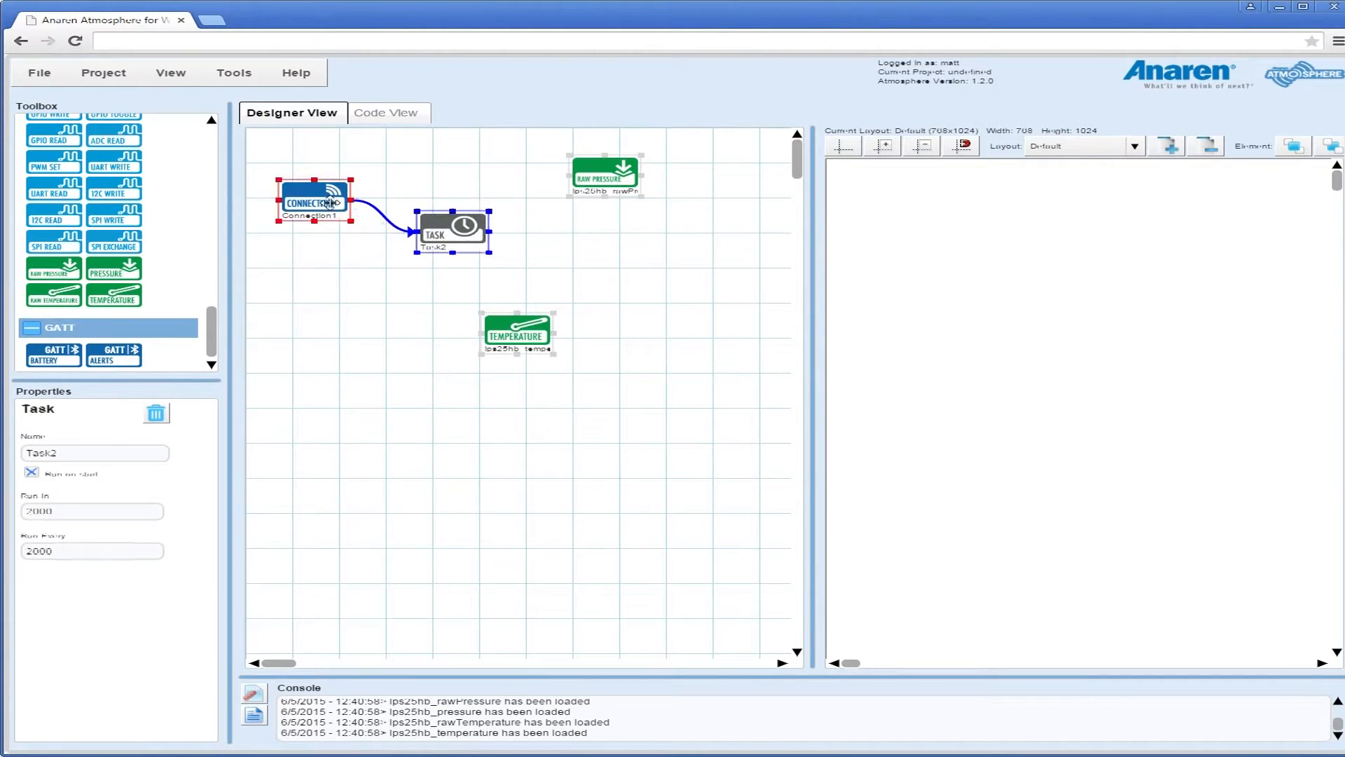
left_click_drag(472, 227, 605, 176)
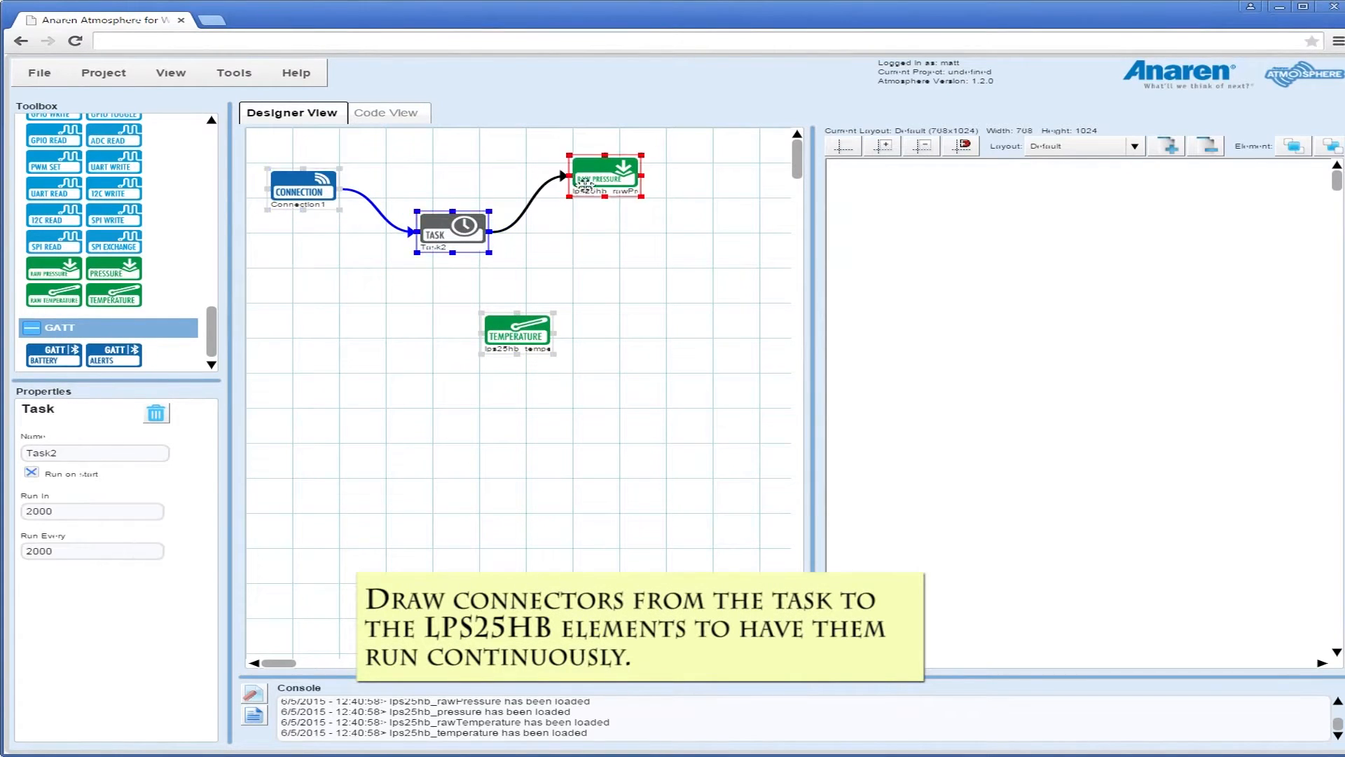
left_click_drag(473, 226, 600, 176)
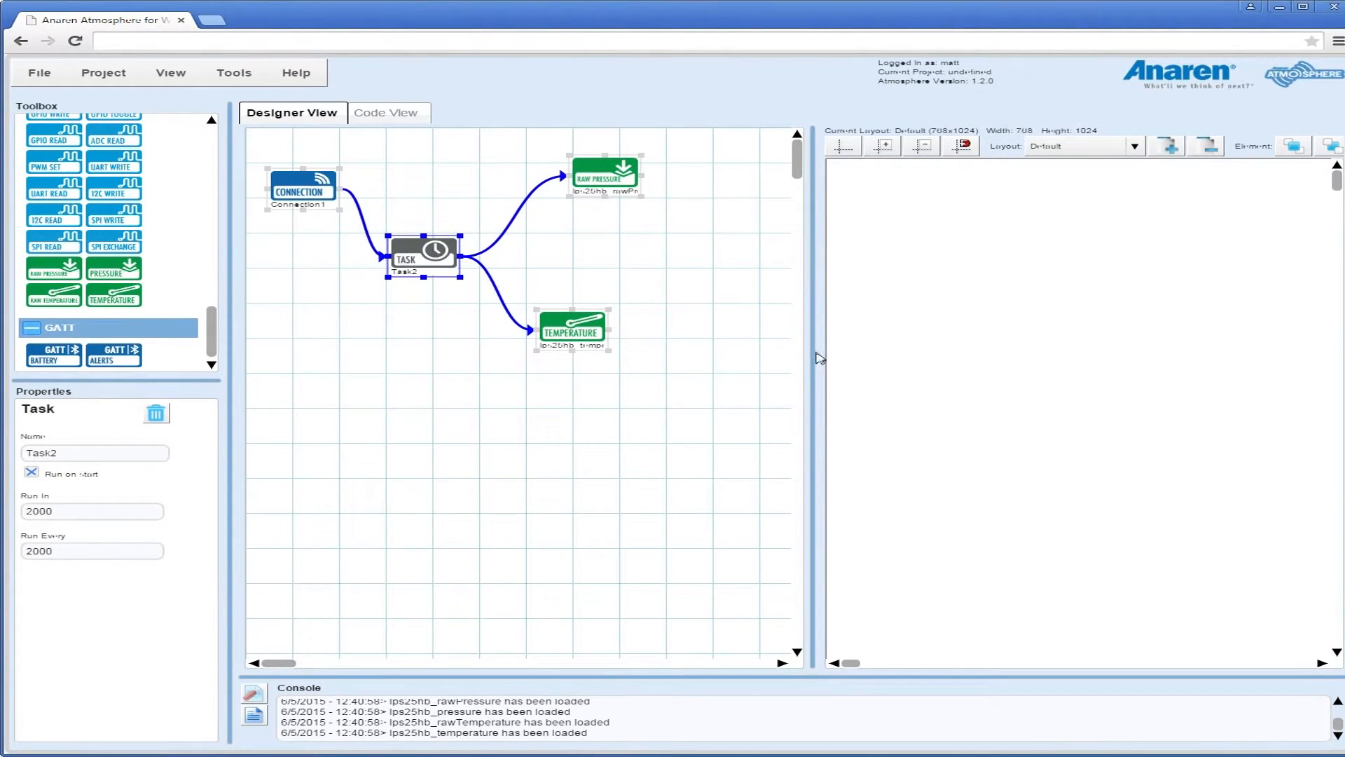
left_click(578, 177)
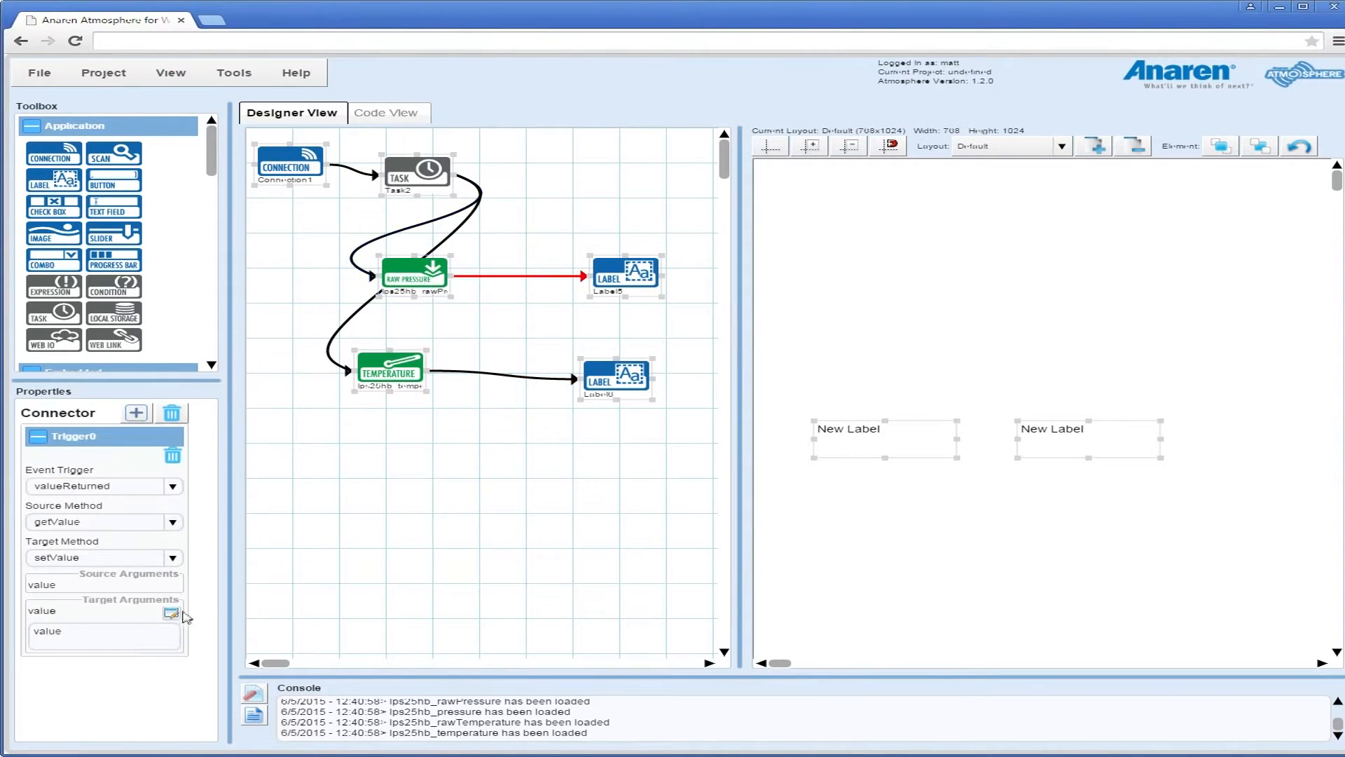
Step: Set the pressure label's value to ((value / 4096).toFixed(2)) + " mBar"
left_click(170, 612)
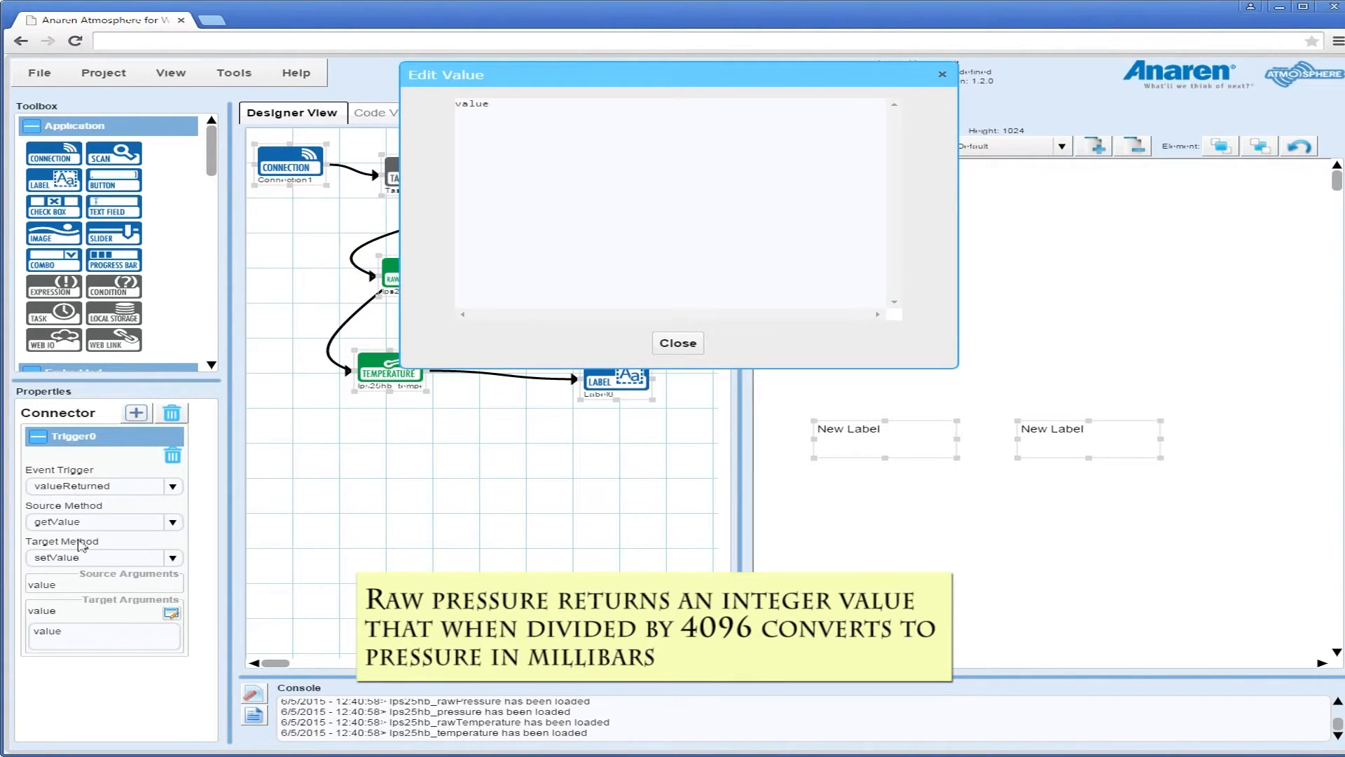
type("((value / 4096).toFixed(2)) + \" mBar\"")
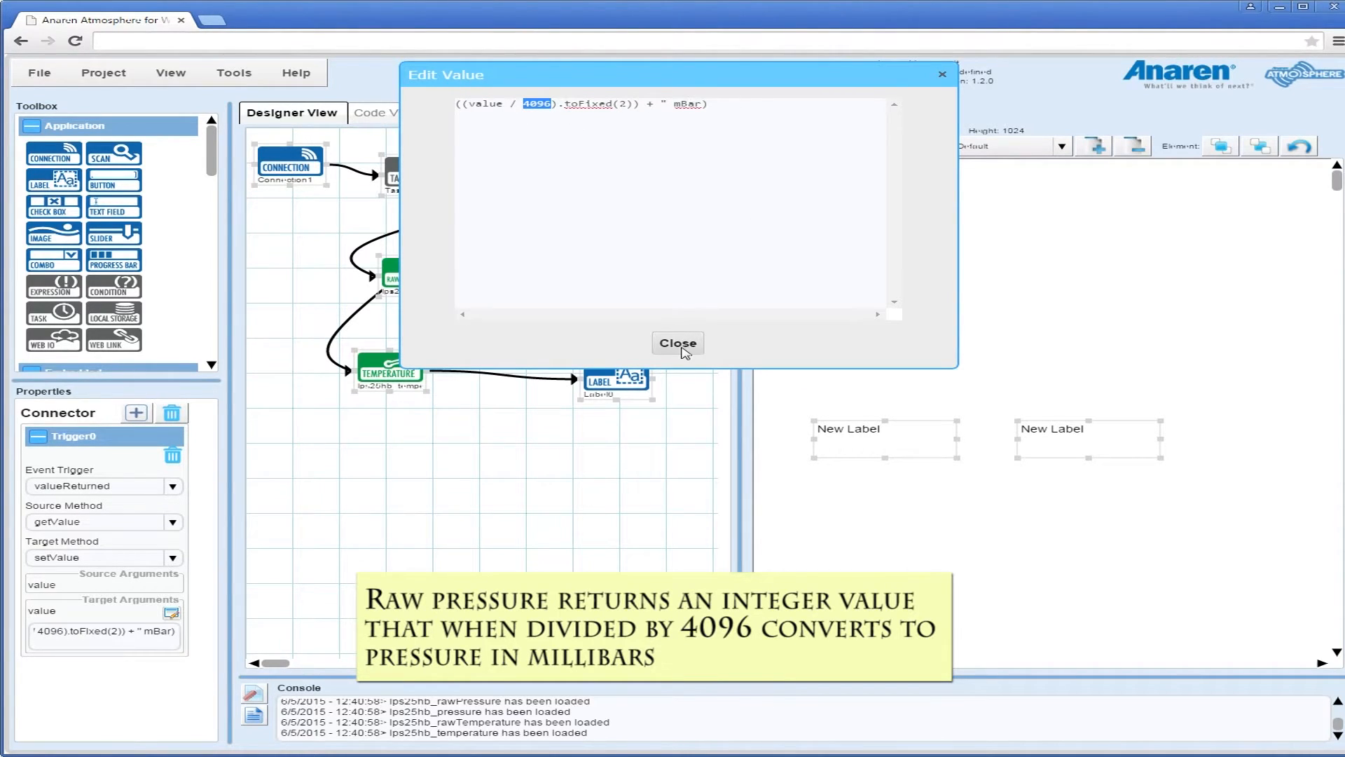
left_click(676, 343)
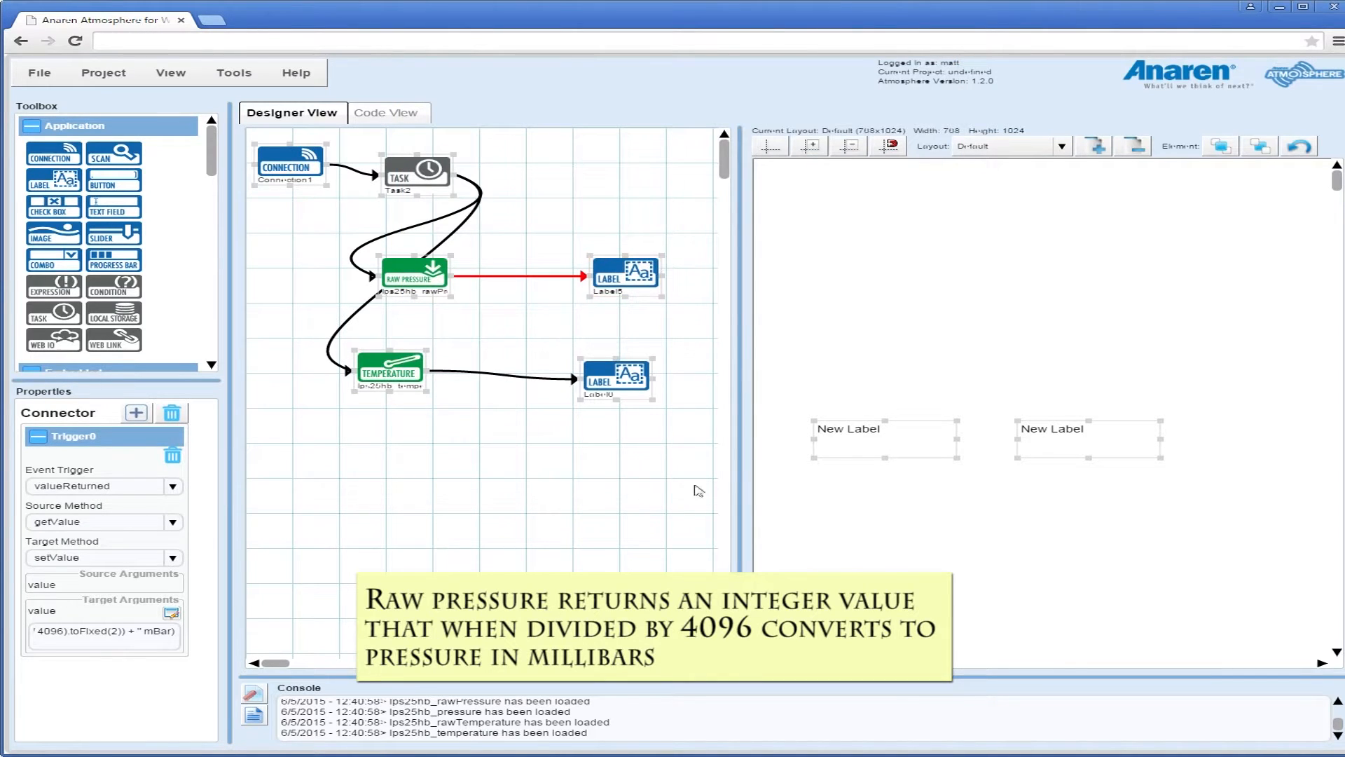
Step: Give the labels placeholders "----.-- mBar" and "--.-- C" and resize them to fit
left_click(627, 277)
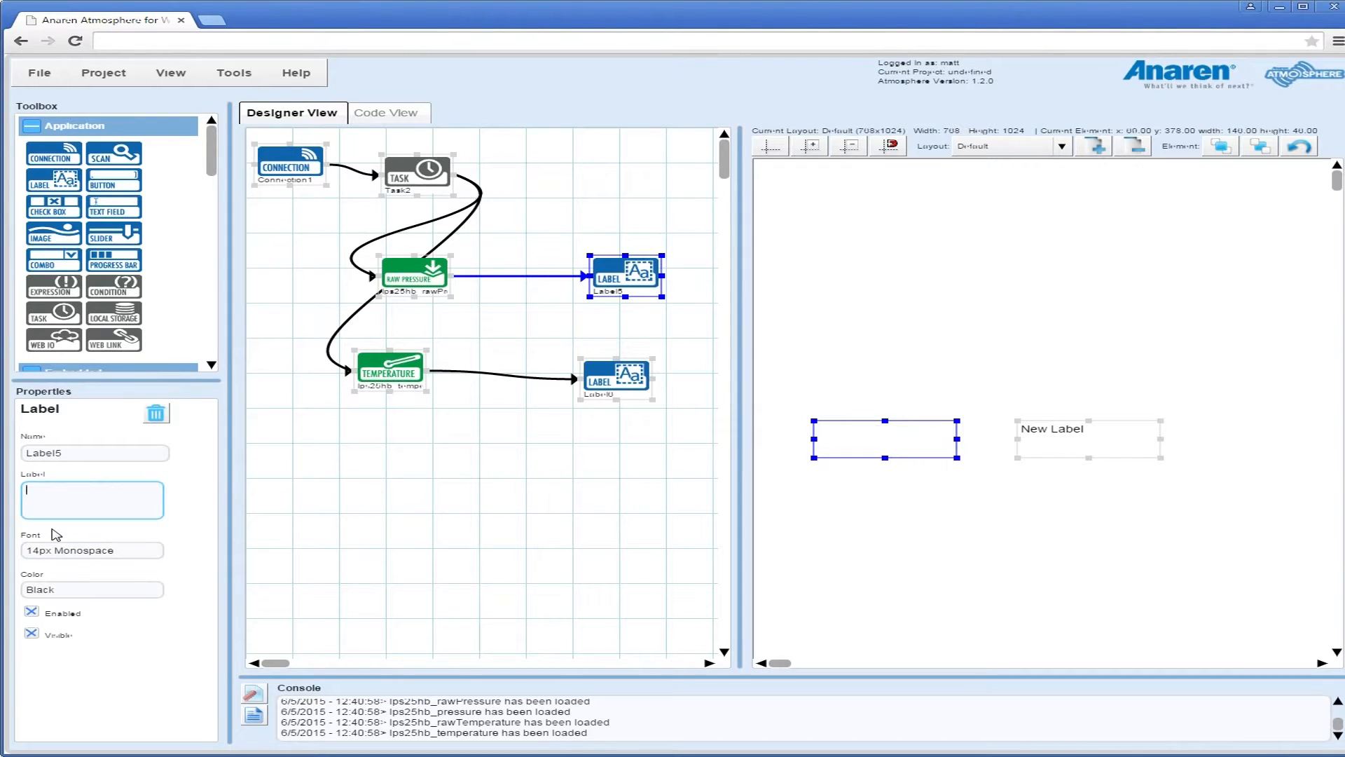
type("-----.-")
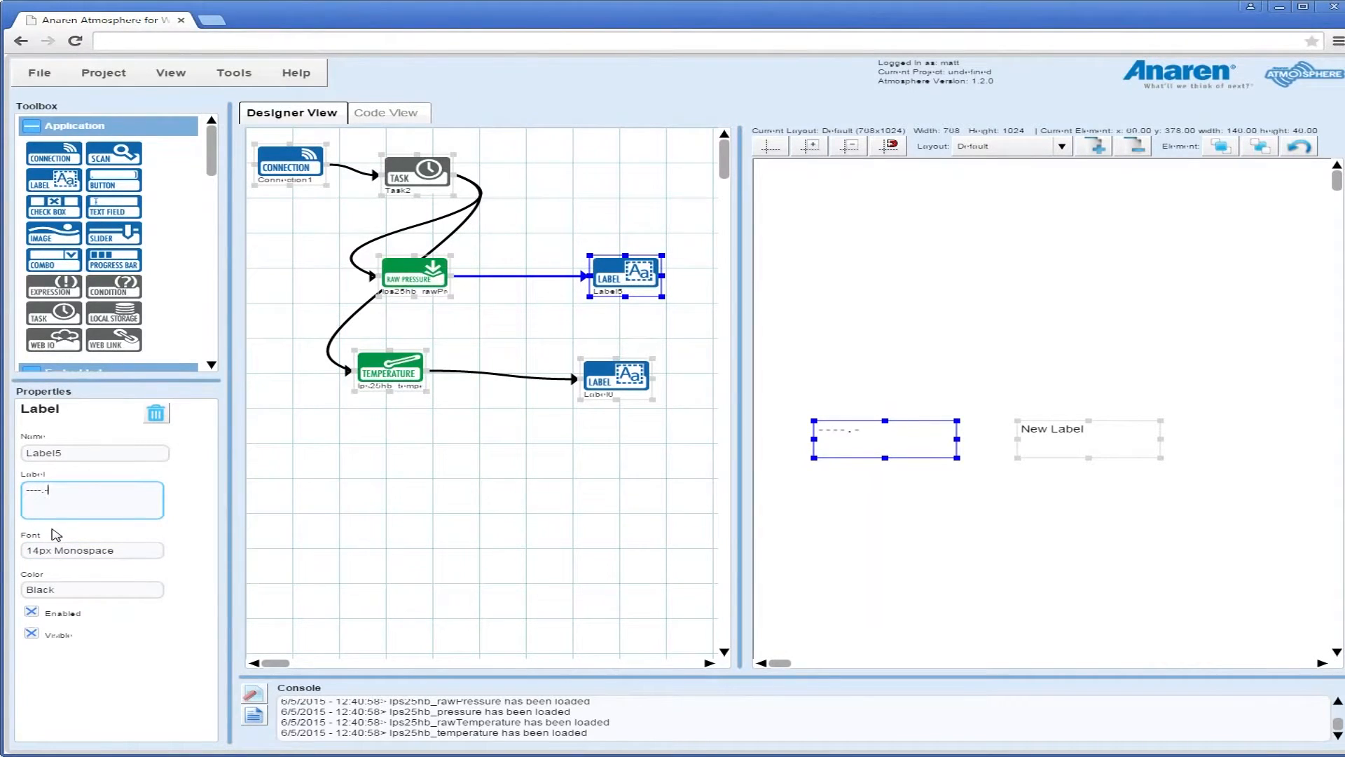
type("mBar")
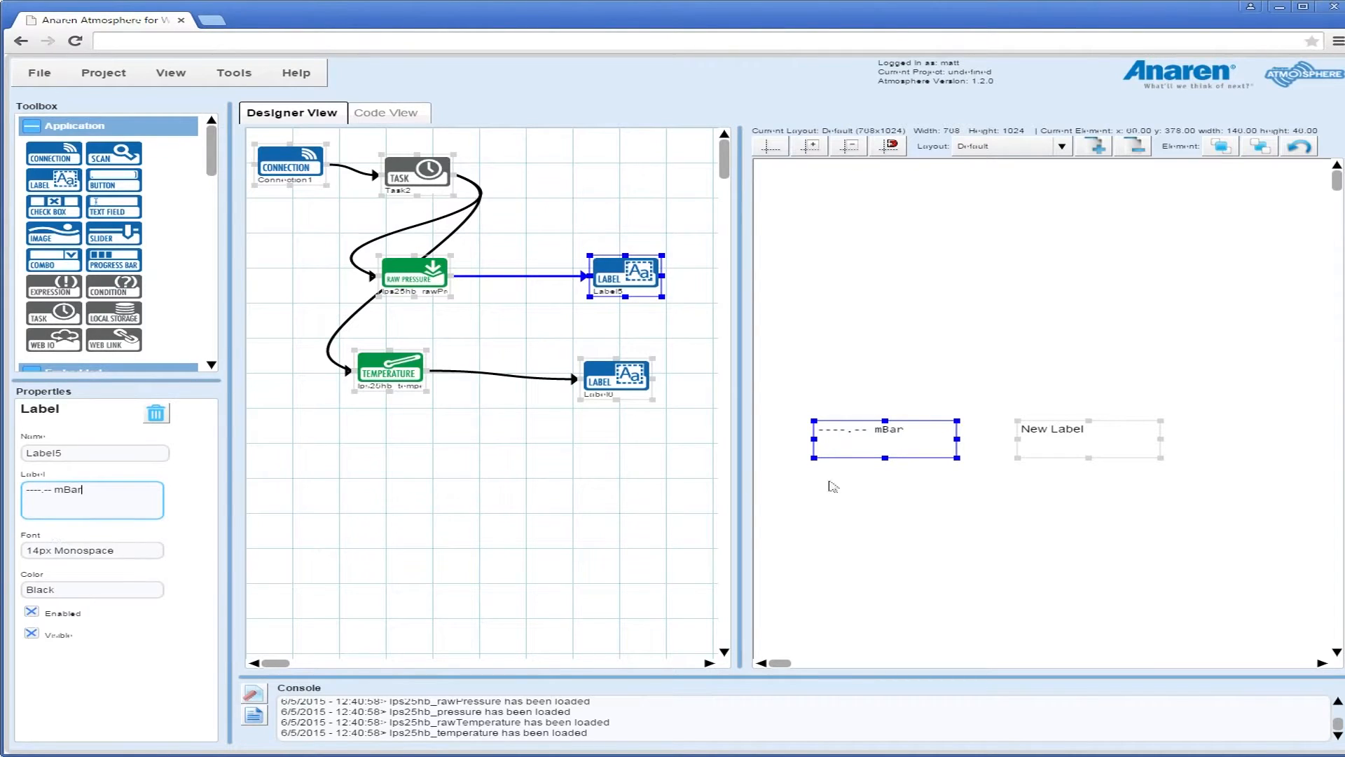
left_click(616, 381)
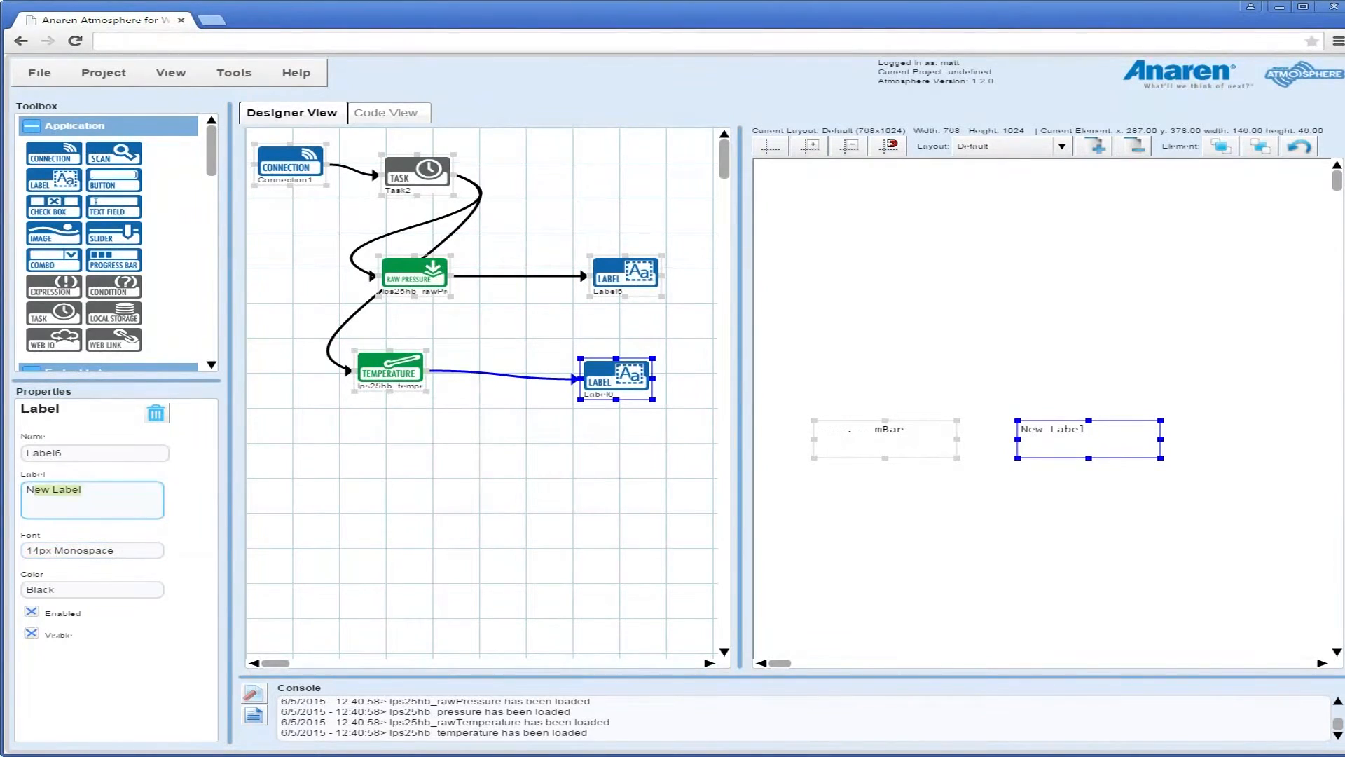
type("--.-- C")
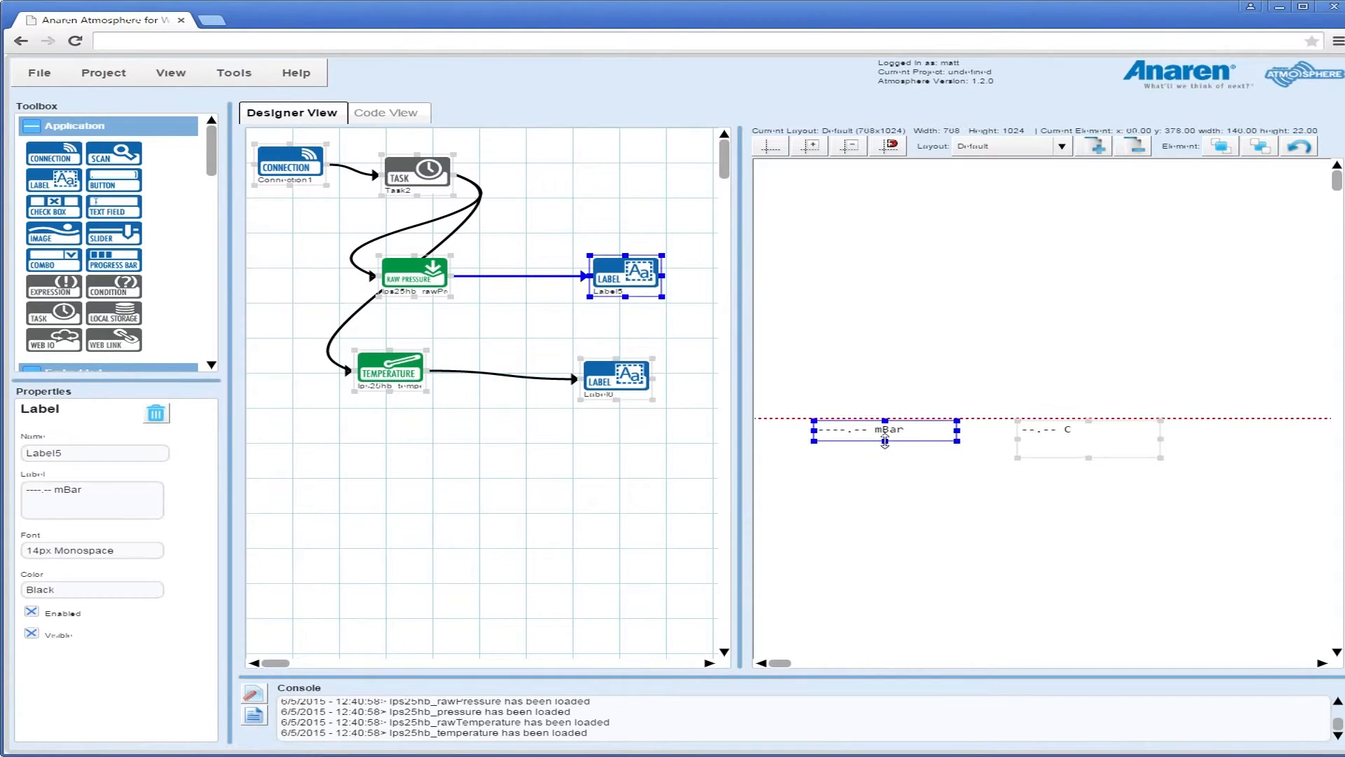
left_click(1085, 444)
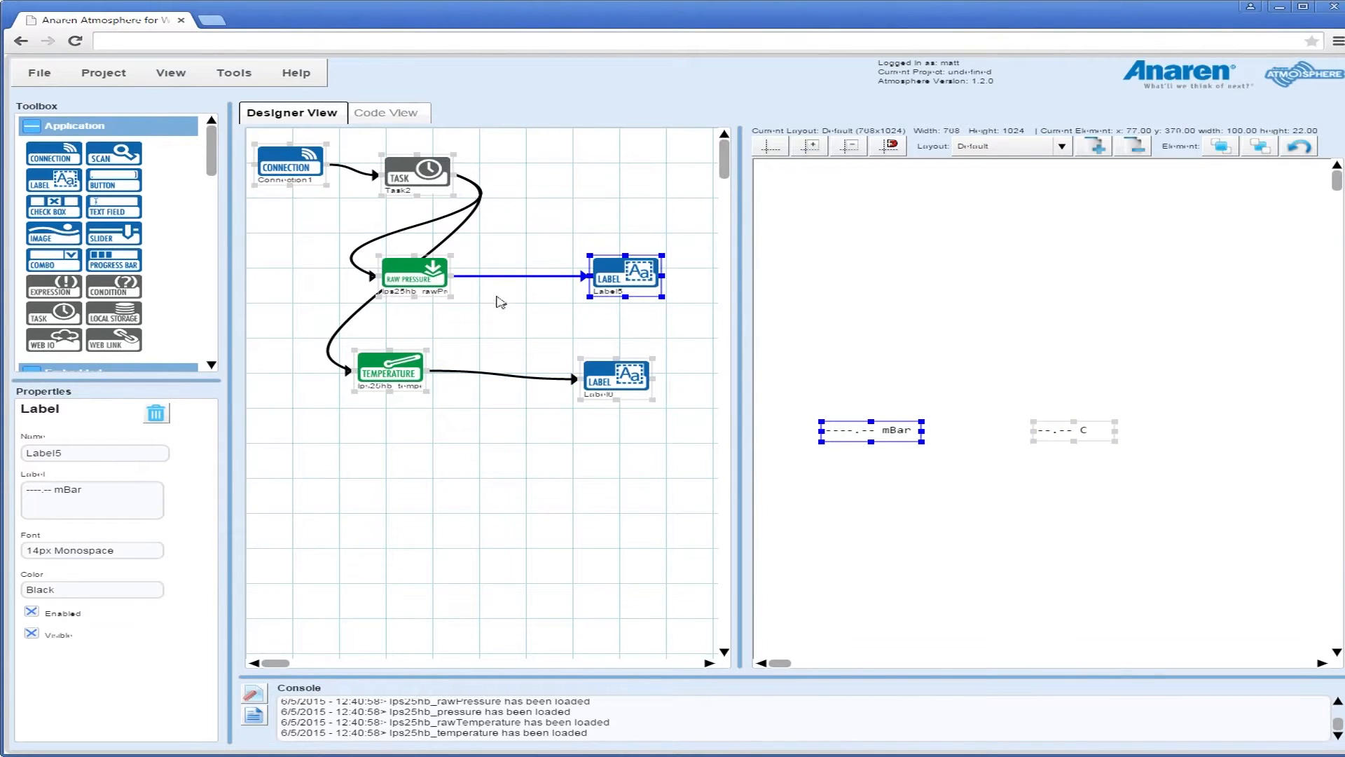
left_click(169, 615)
type("value.toFixed(2)+\"°C\"")
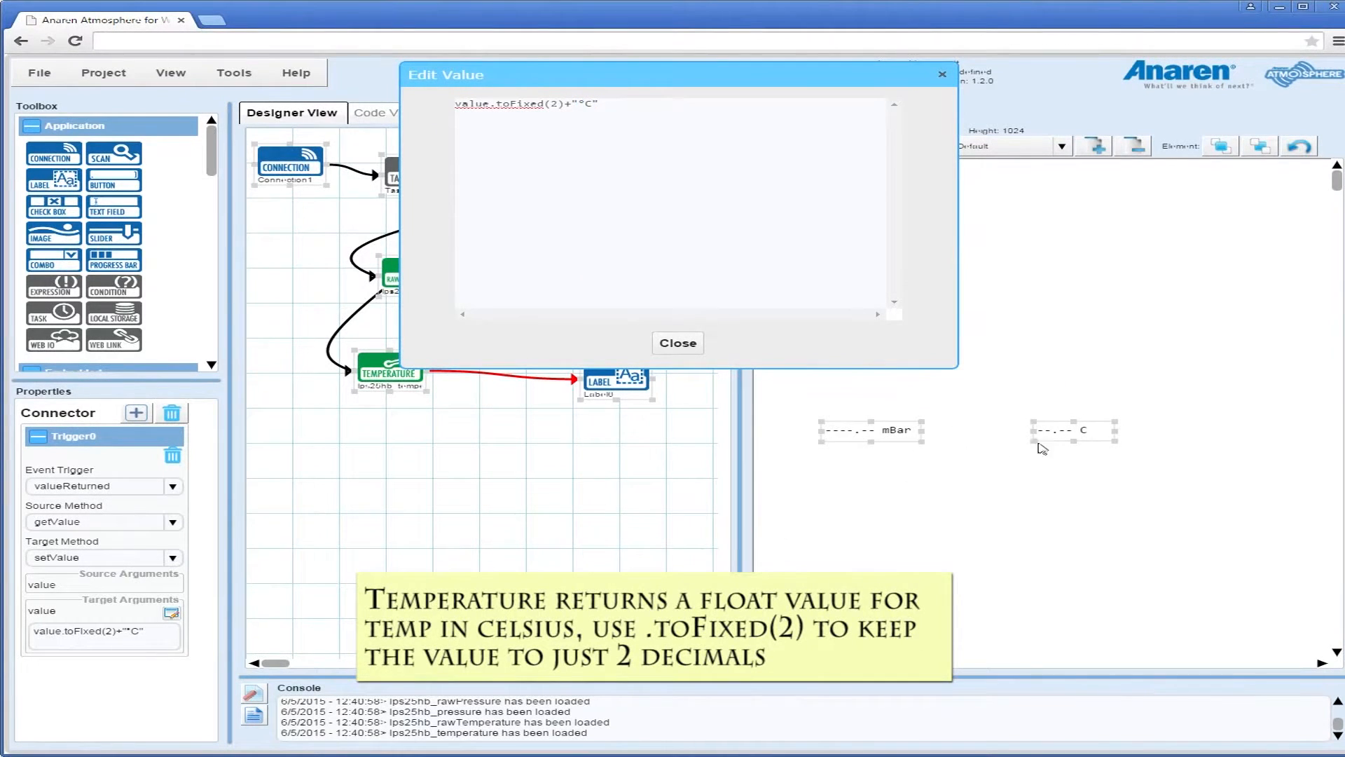
Step: Apply value.toFixed(2)+"°C" to the temperature label link and review the pressure link
left_click(677, 343)
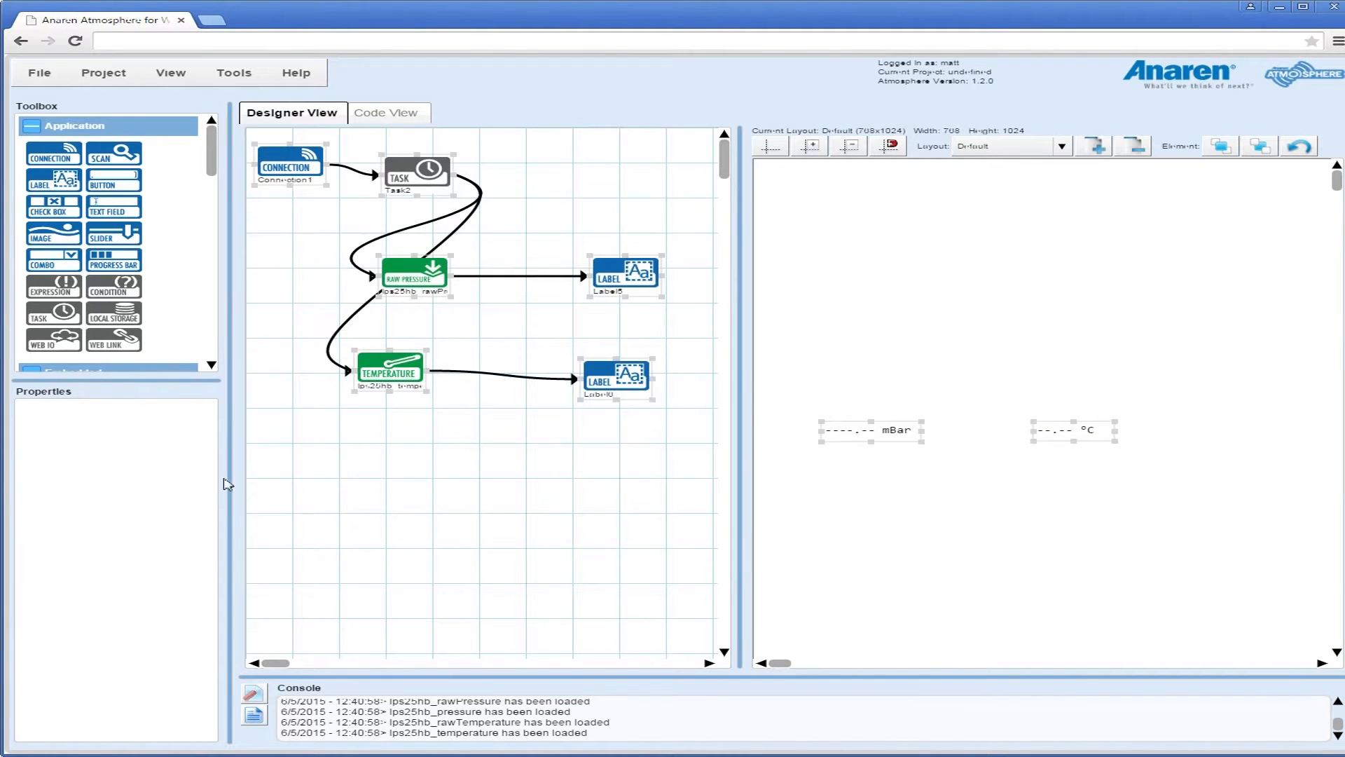
left_click(414, 276)
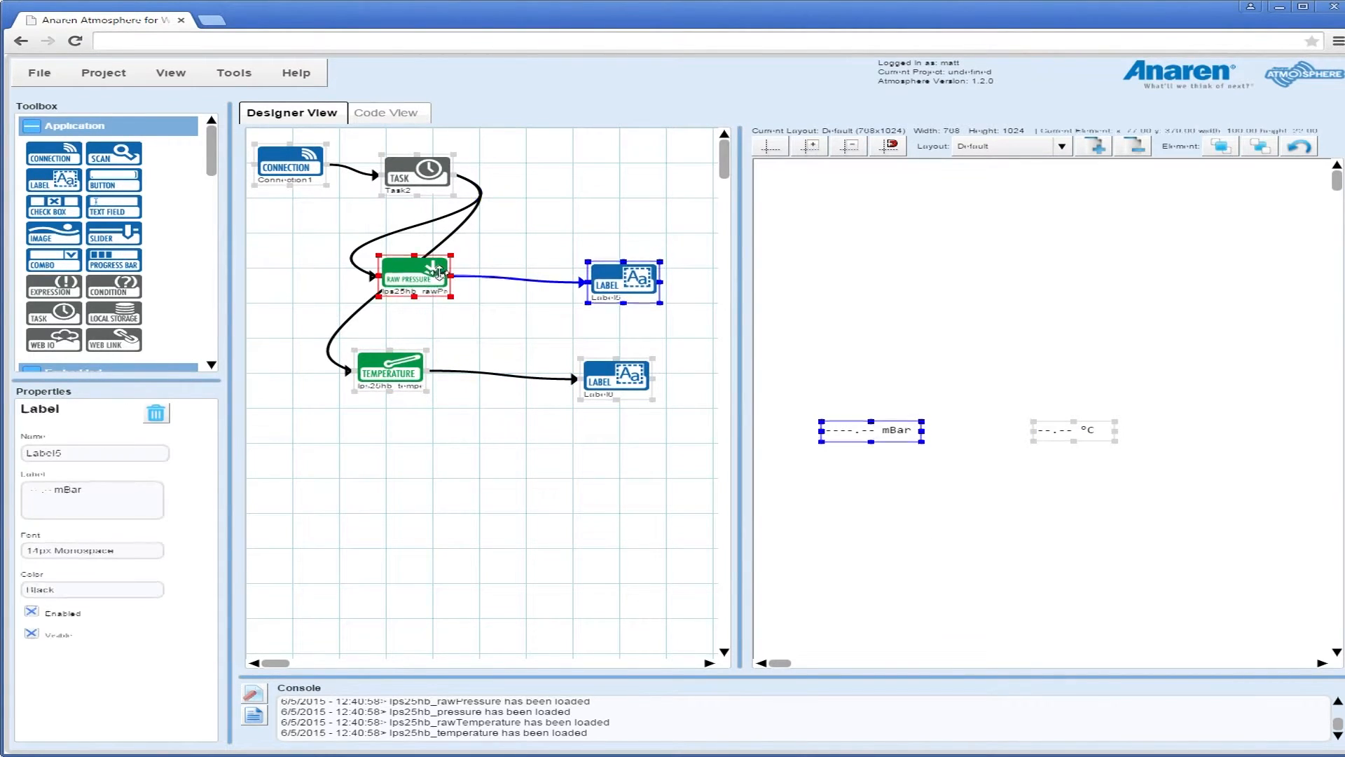
Step: Save the project with the name "LPS25HB"
left_click(390, 371)
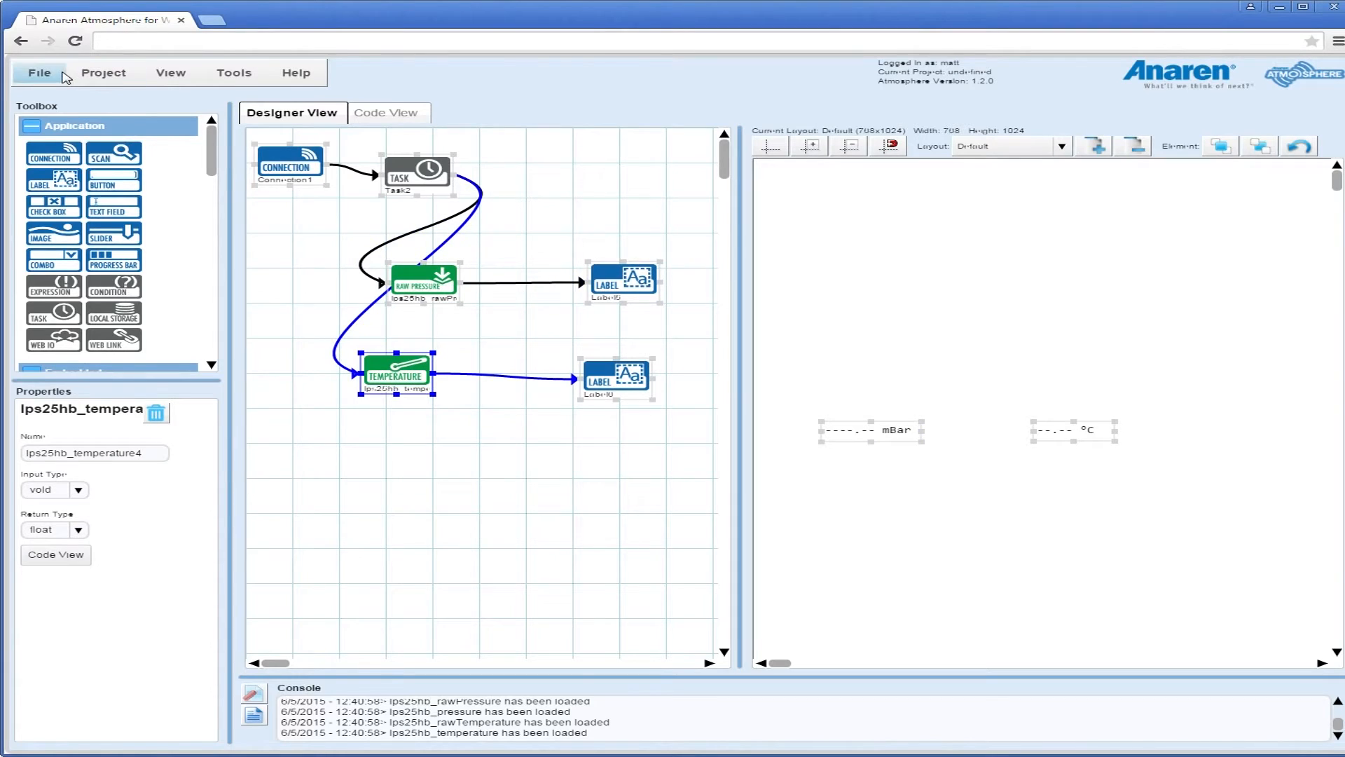
left_click(37, 72)
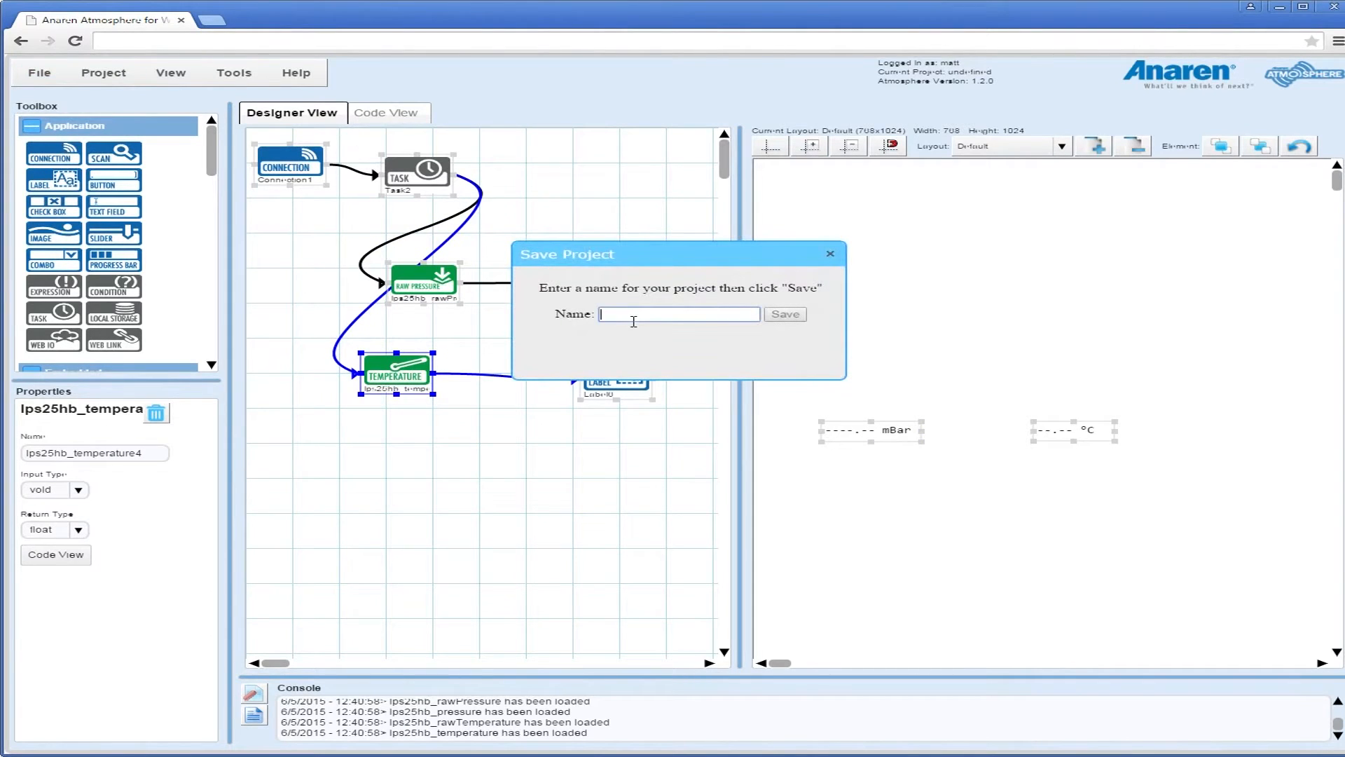
type("L")
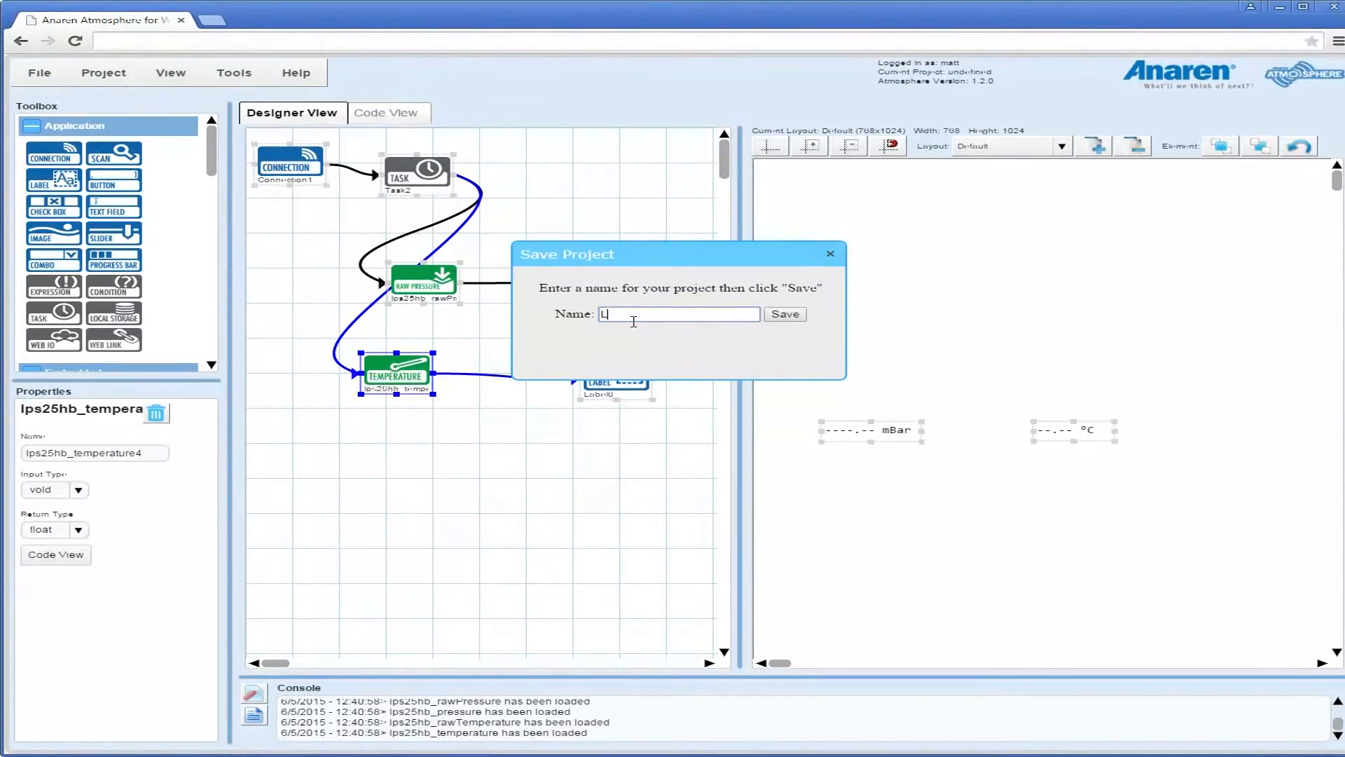
type("PS25HB")
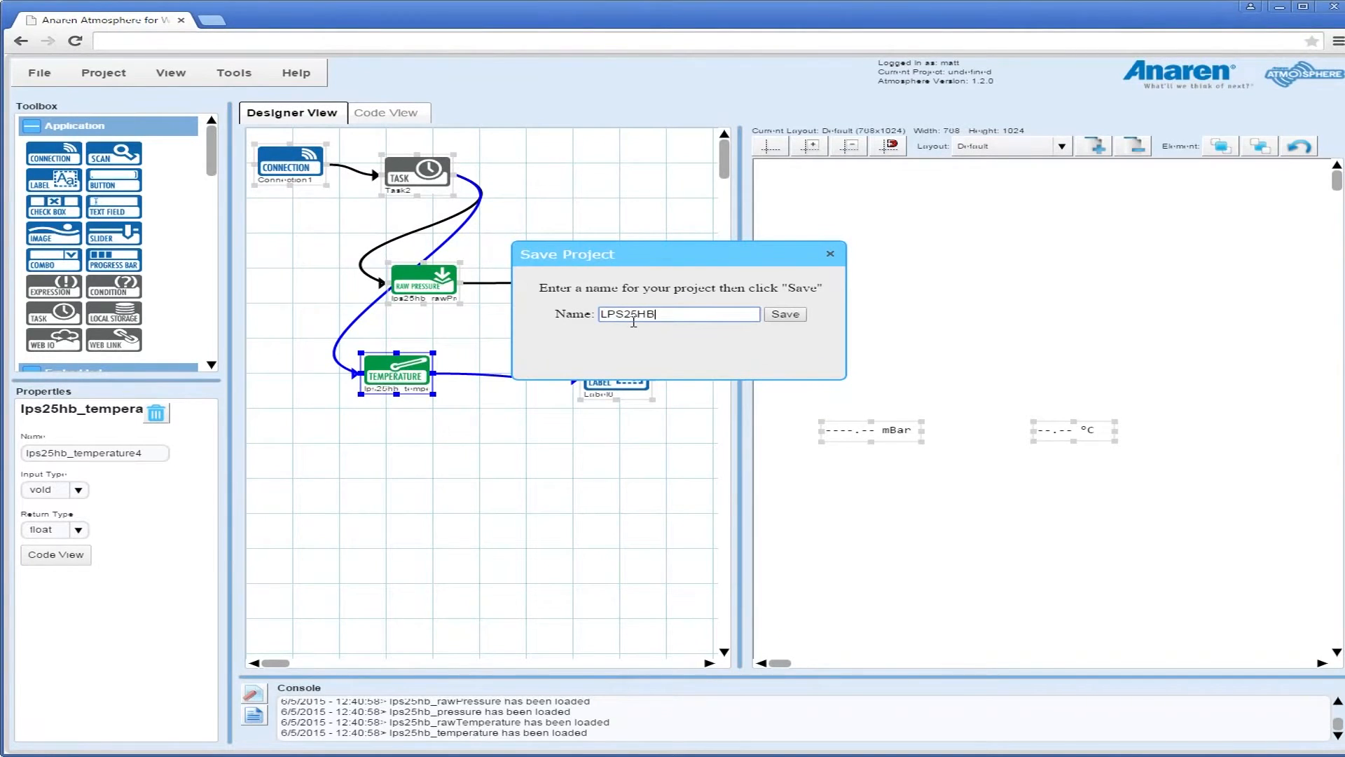
left_click(784, 314)
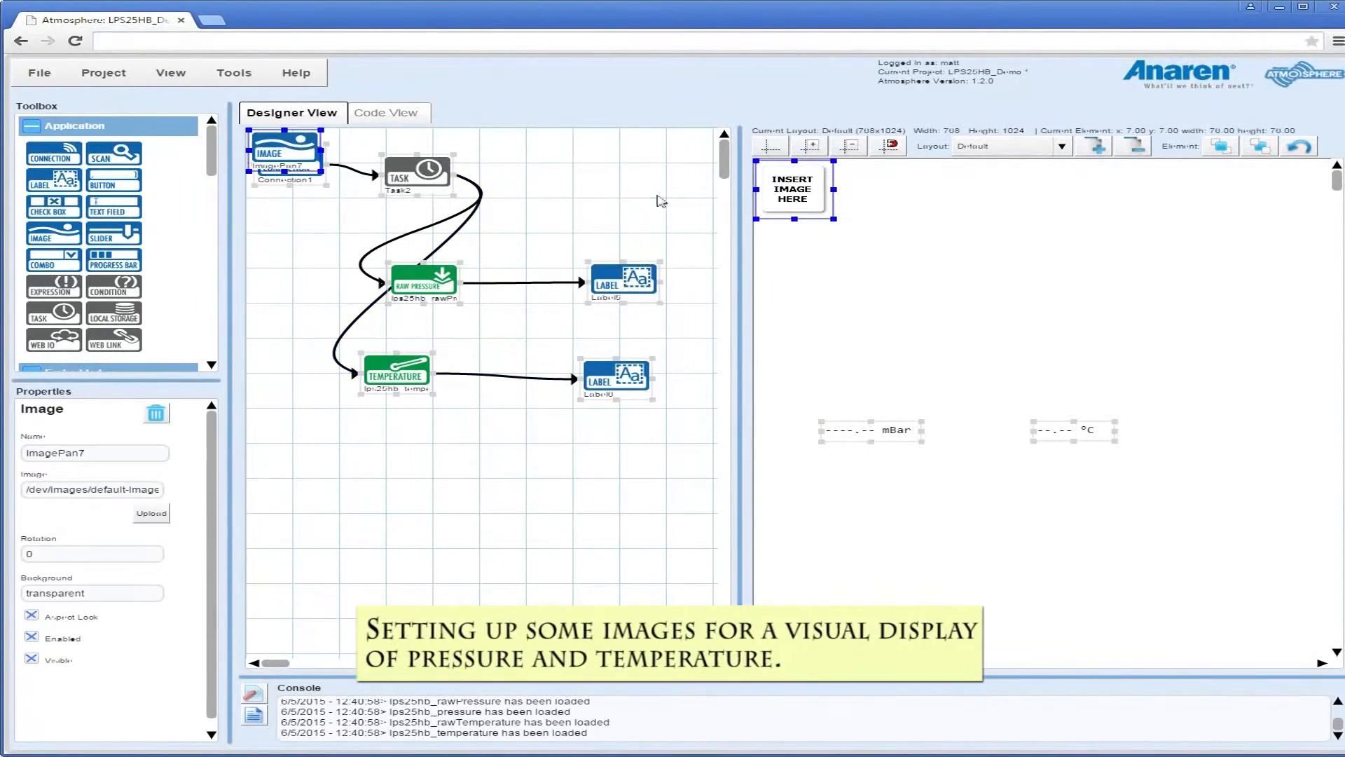
Step: Position the image elements and upload baro.png into the left placeholder
left_click_drag(794, 189, 869, 354)
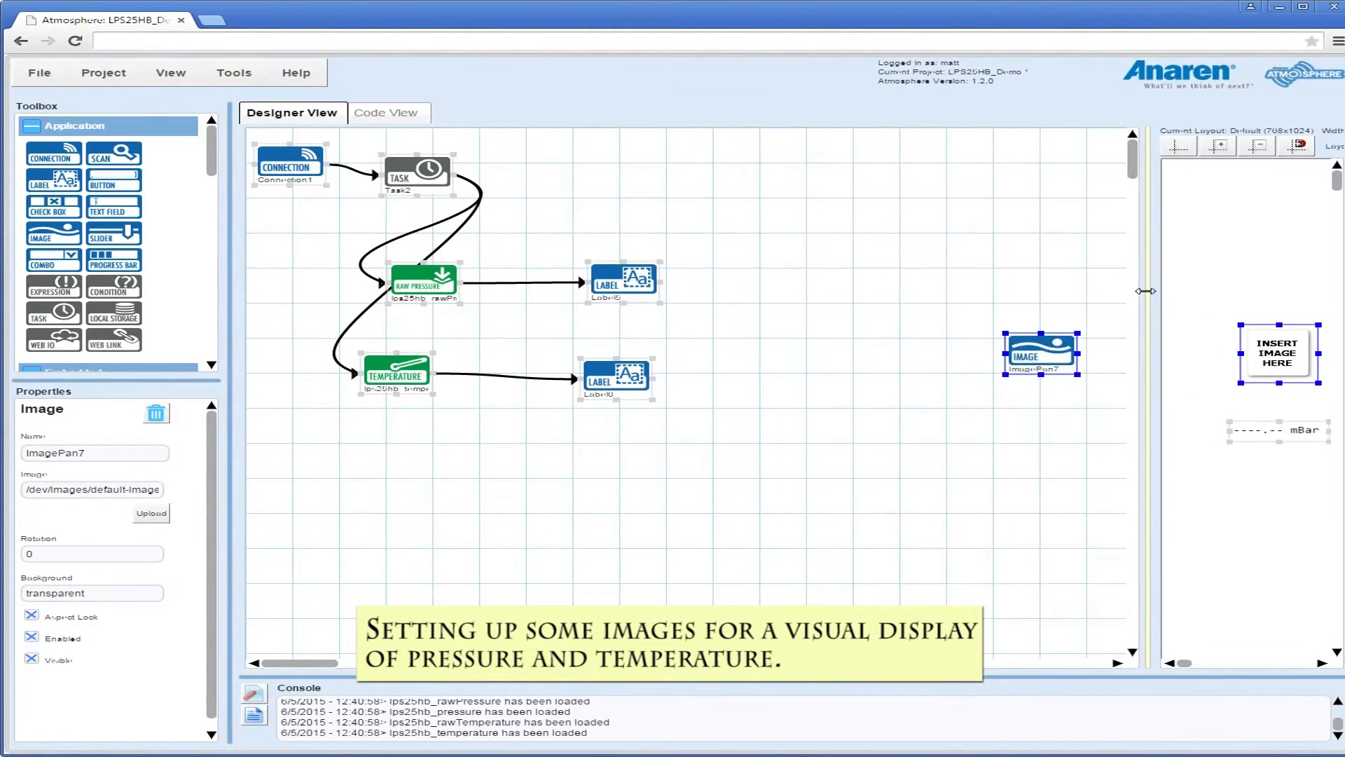
left_click_drag(1040, 355, 752, 275)
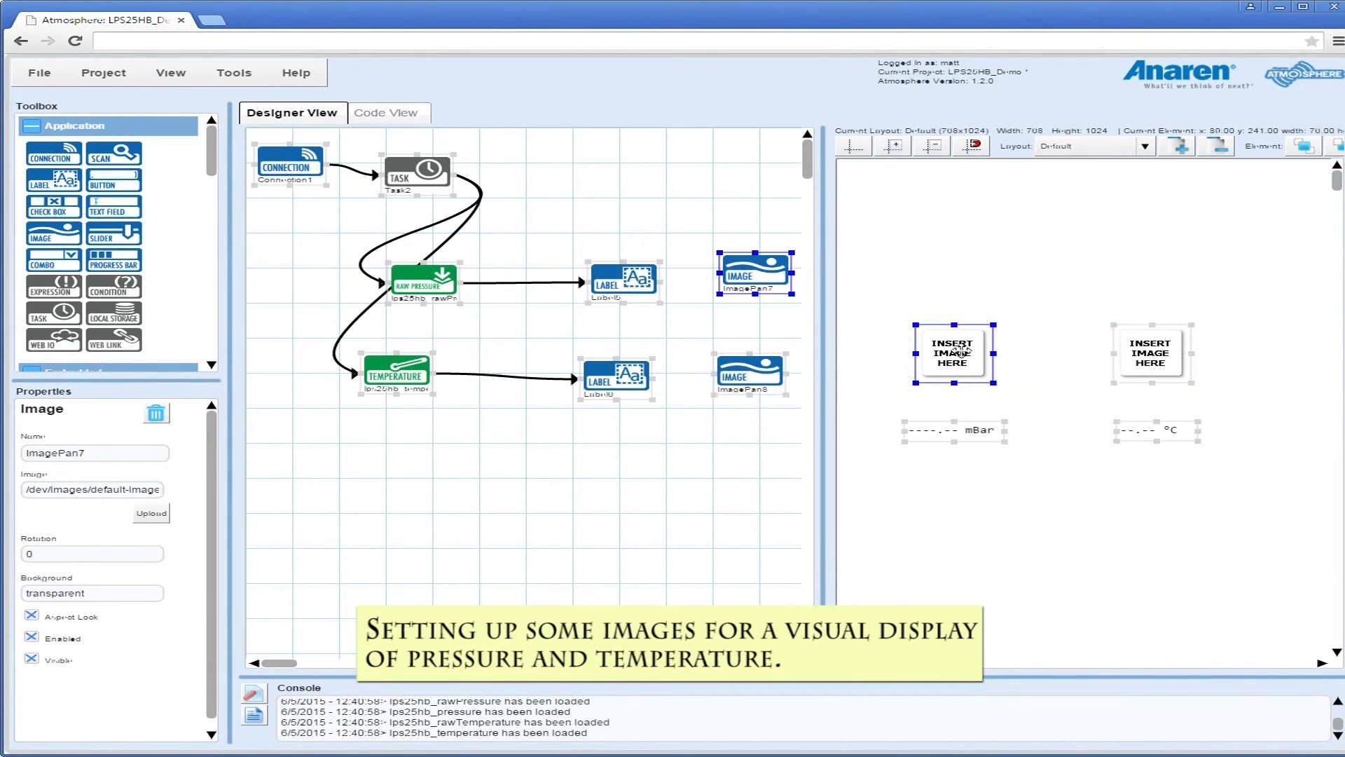
left_click(152, 513)
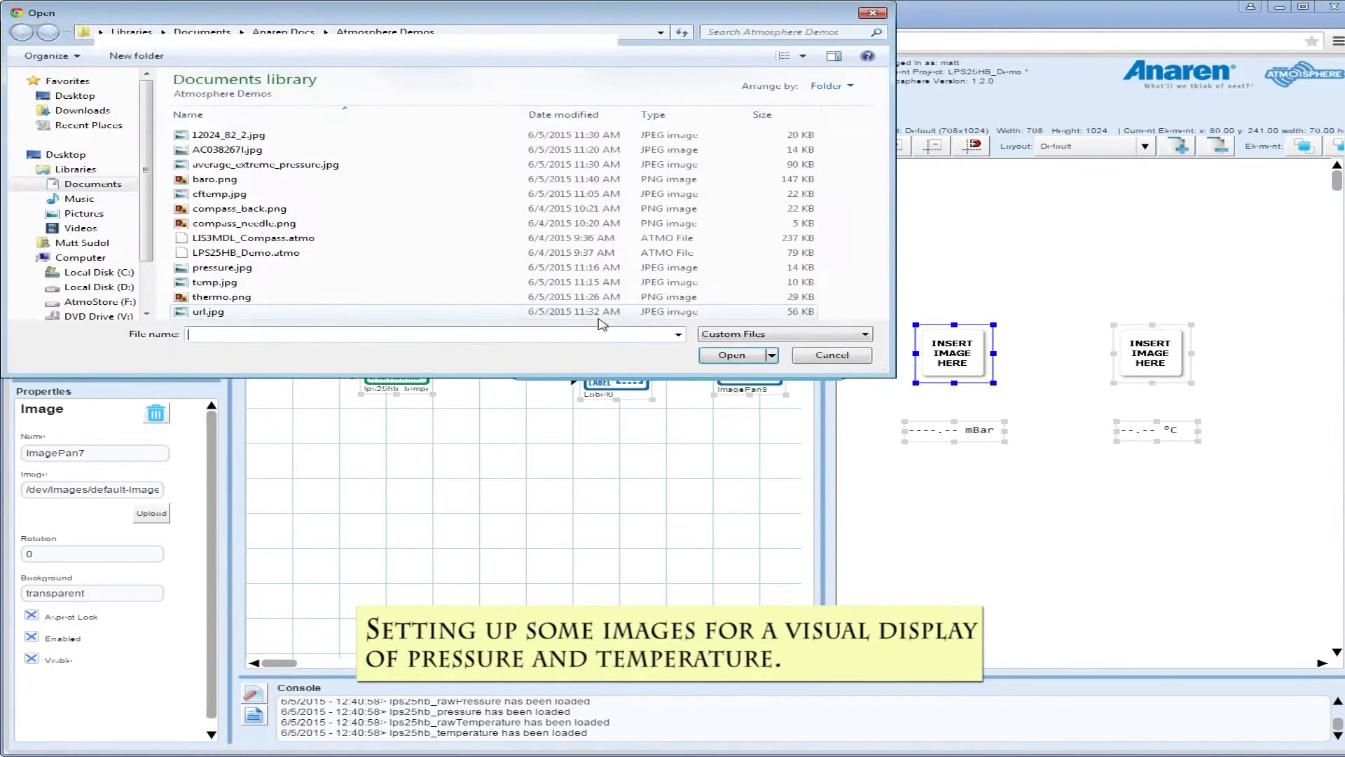
left_click(730, 355)
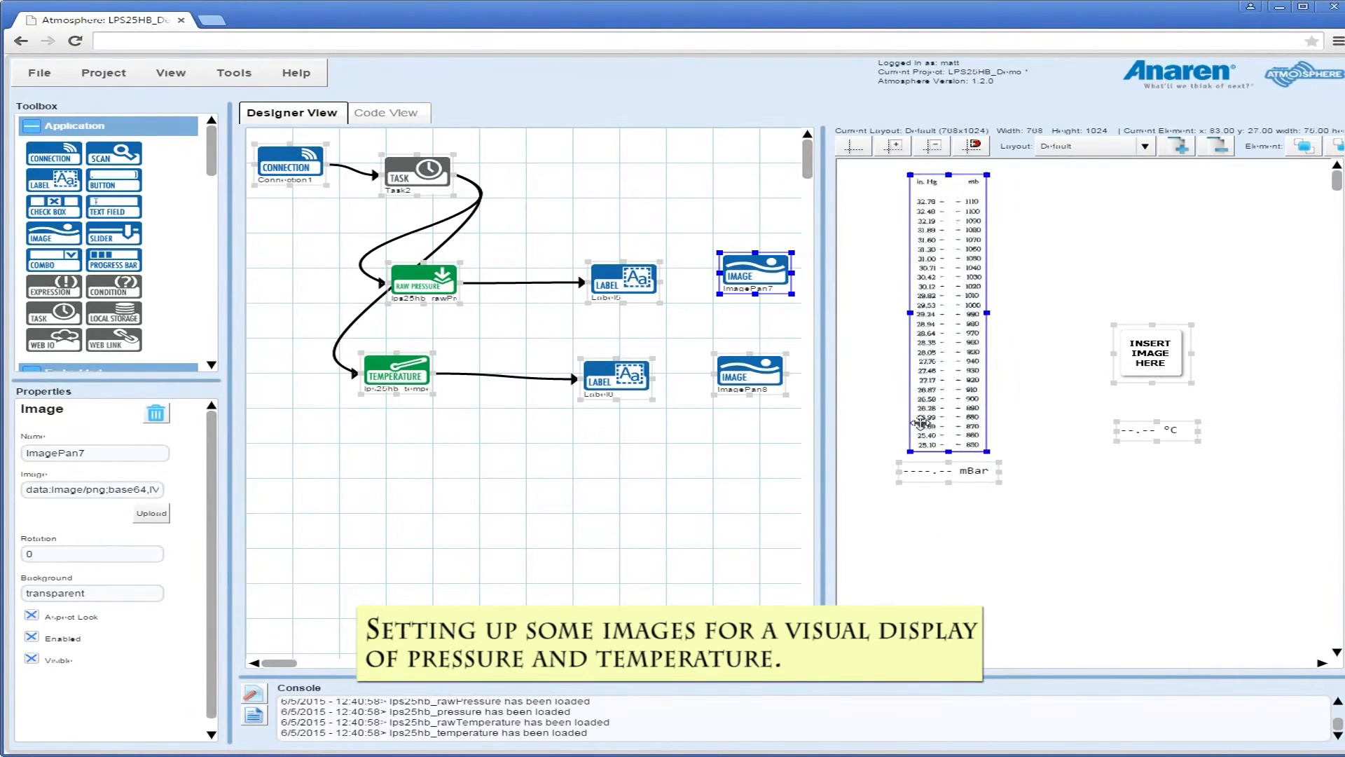
left_click(616, 377)
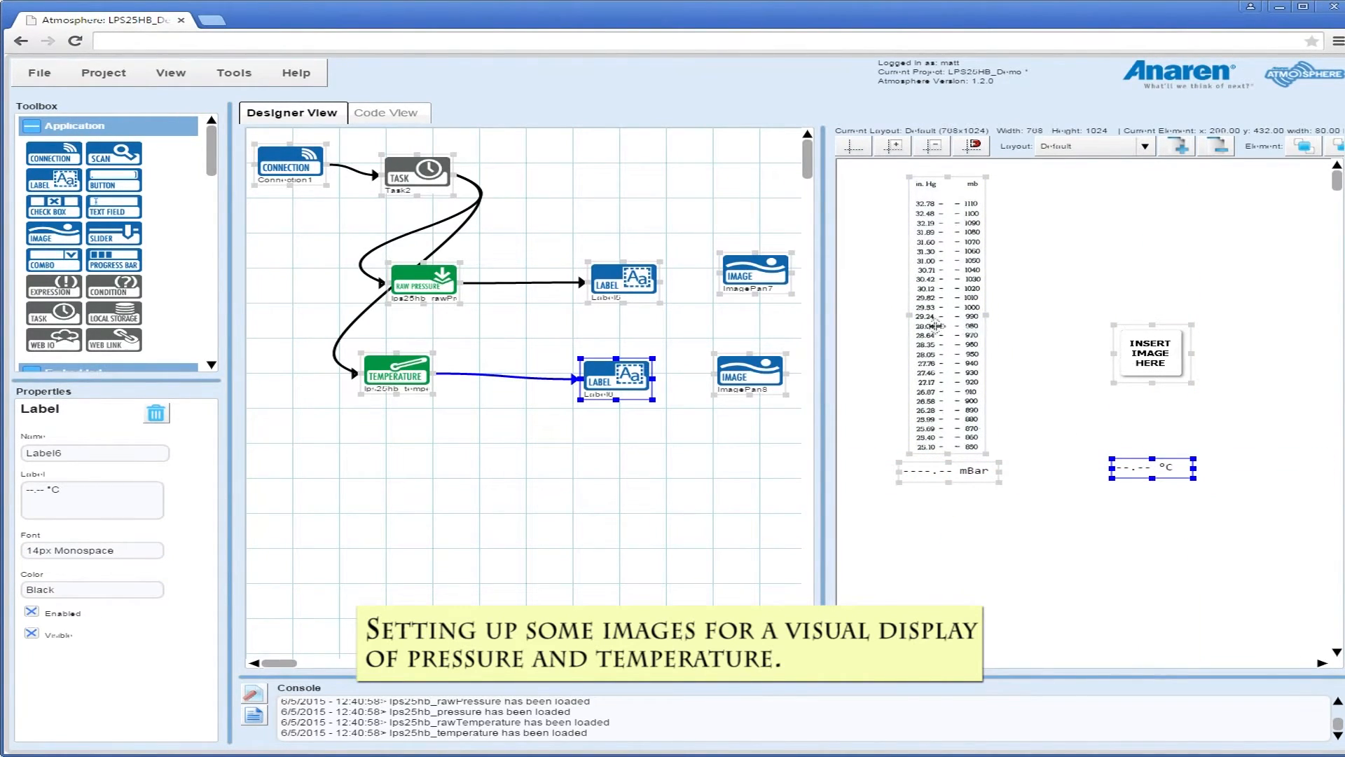
Step: Upload the thermometer scale image into ImagePan8 above the °C label
left_click(750, 375)
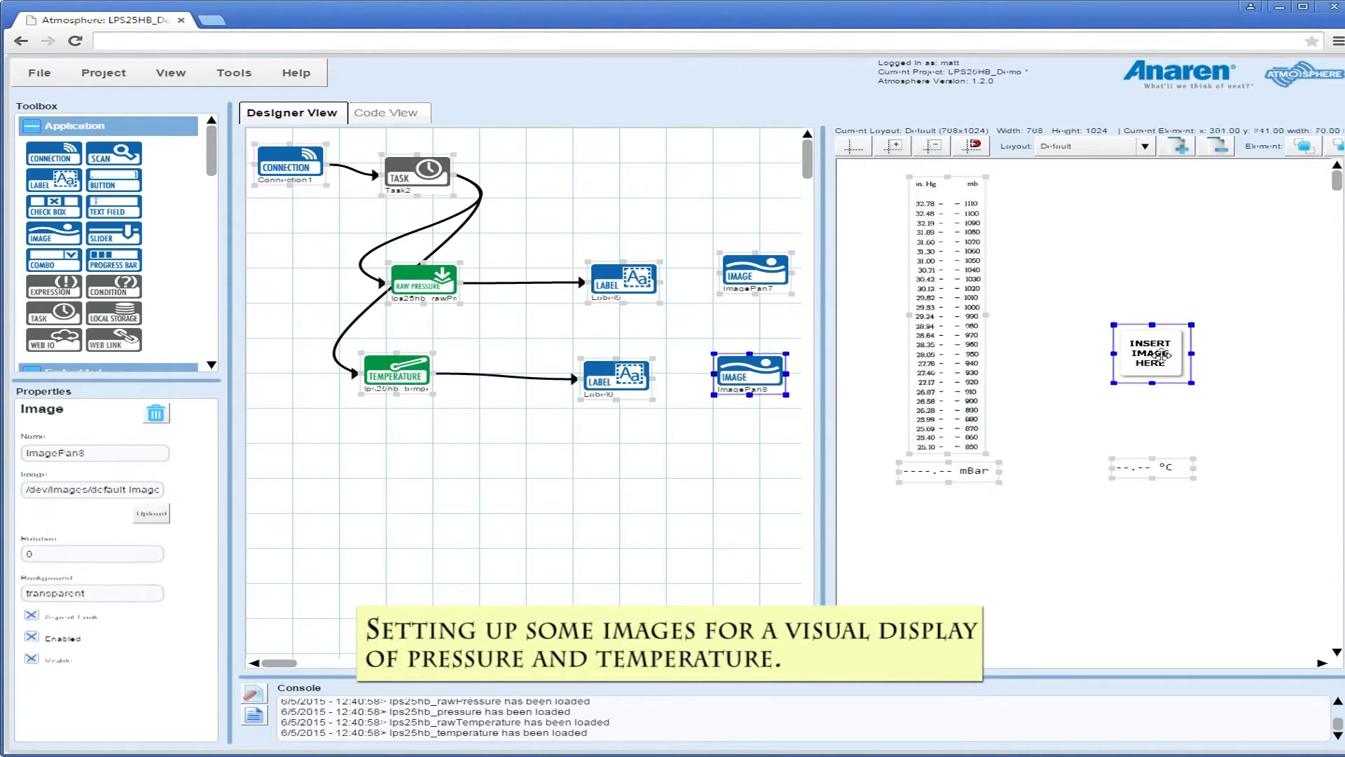
left_click(152, 513)
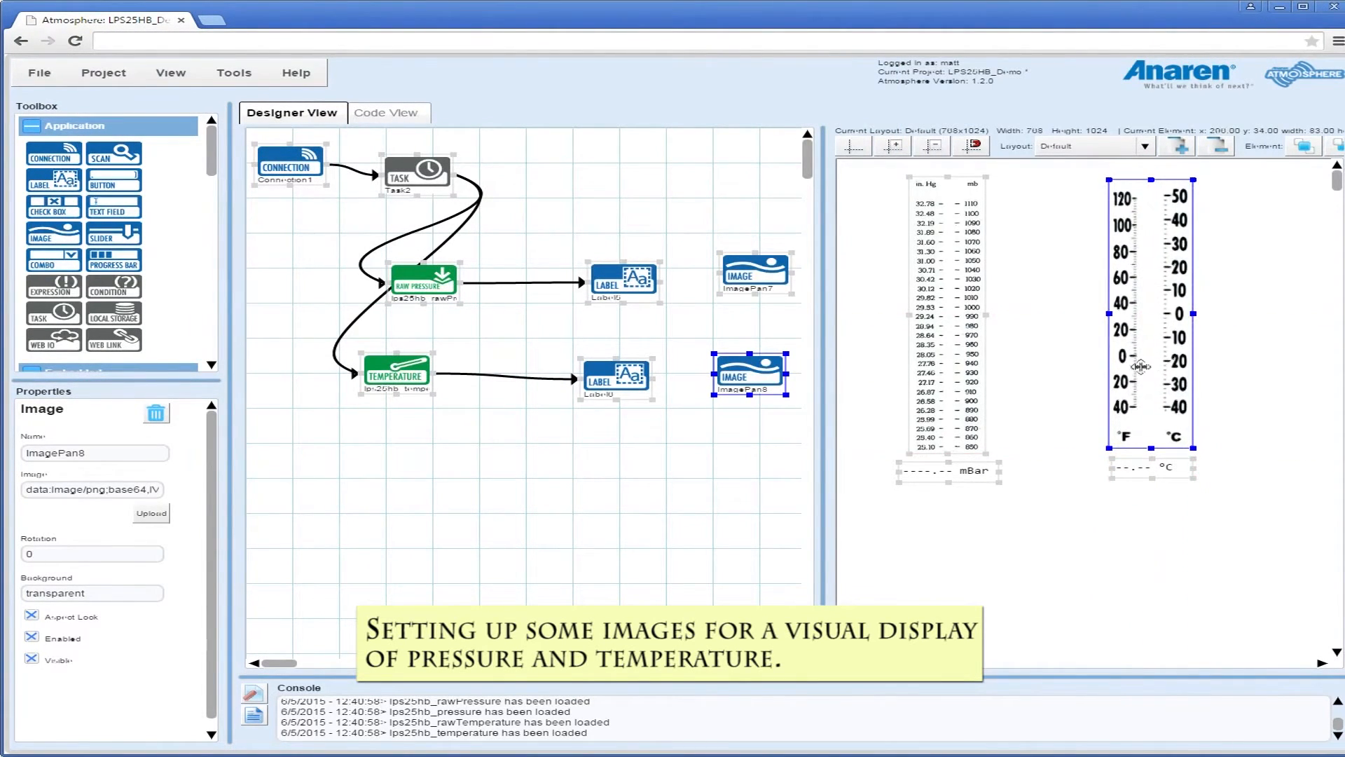
left_click(617, 379)
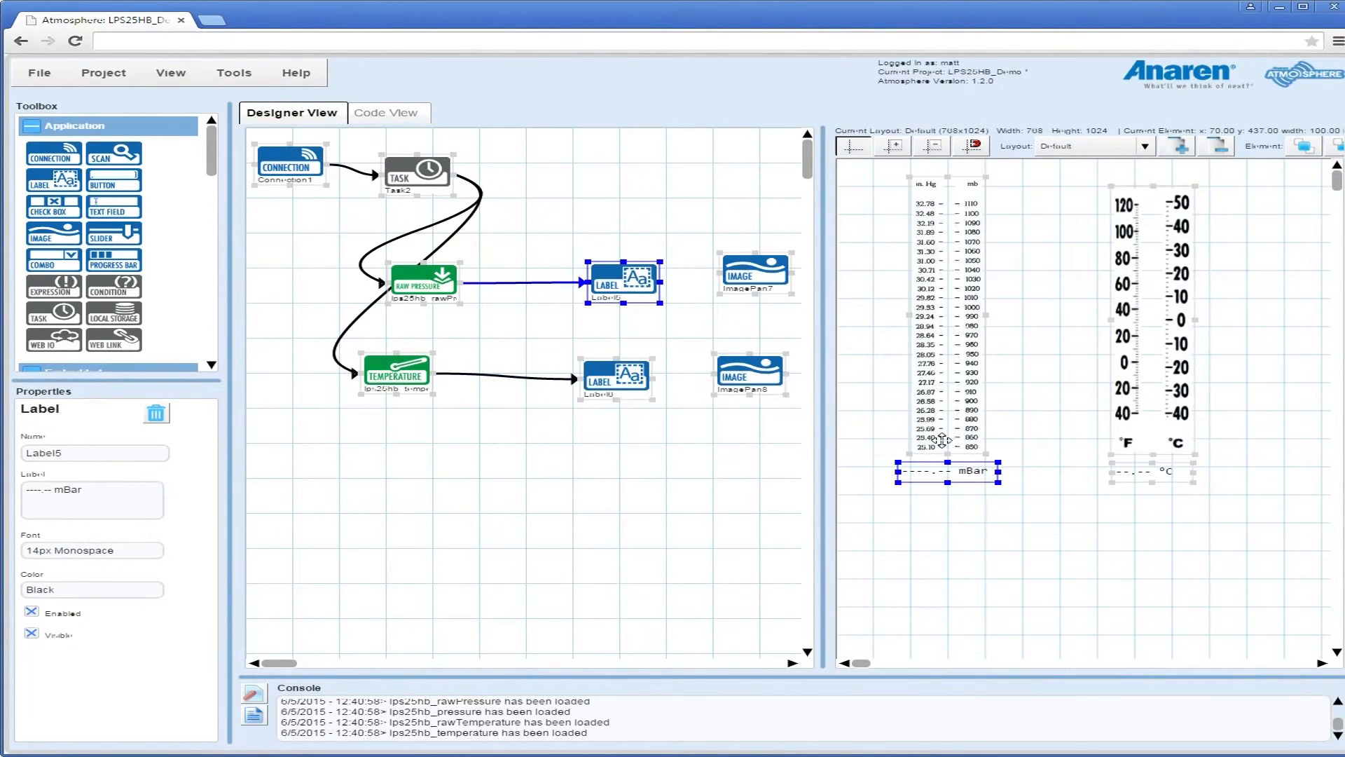
Step: Add two progress bars, set one to Vertical, and position it over the thermometer
left_click(751, 374)
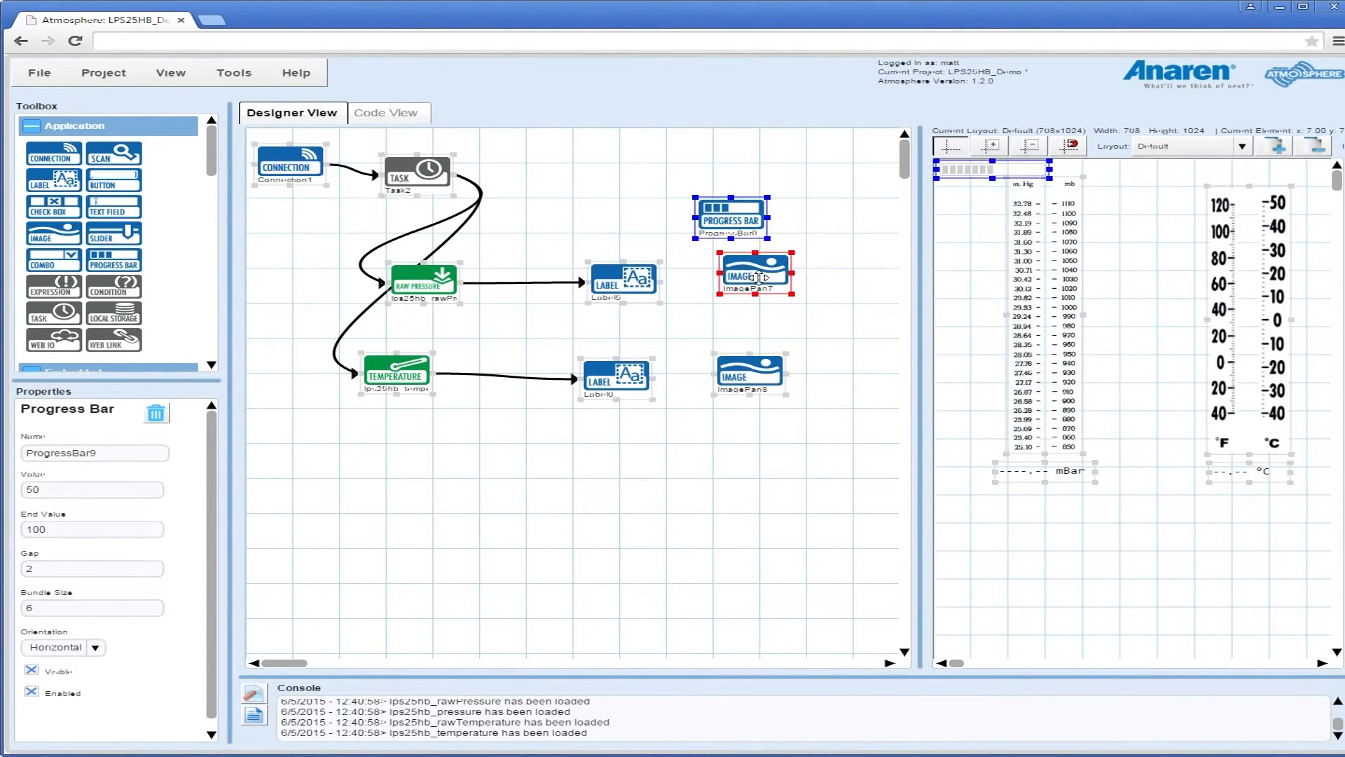
left_click_drag(730, 219, 734, 446)
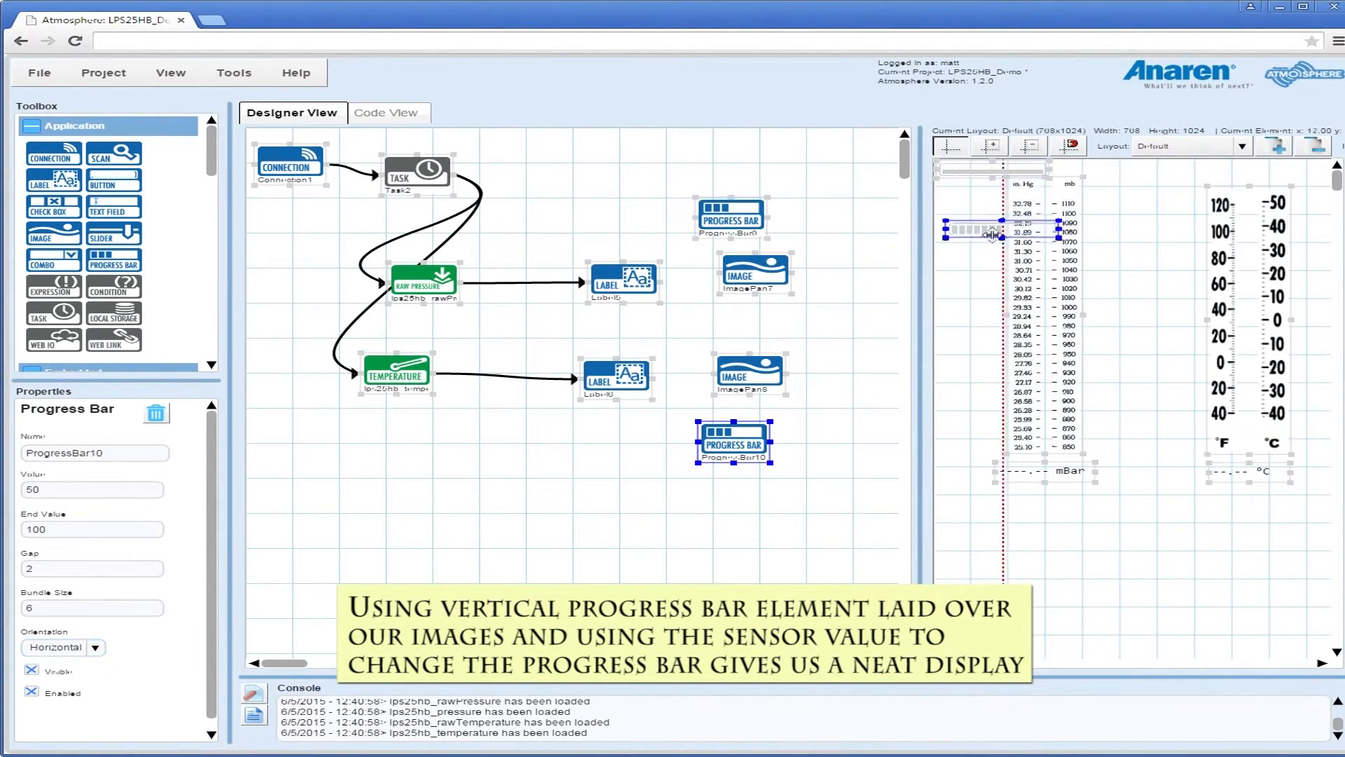
left_click(94, 646)
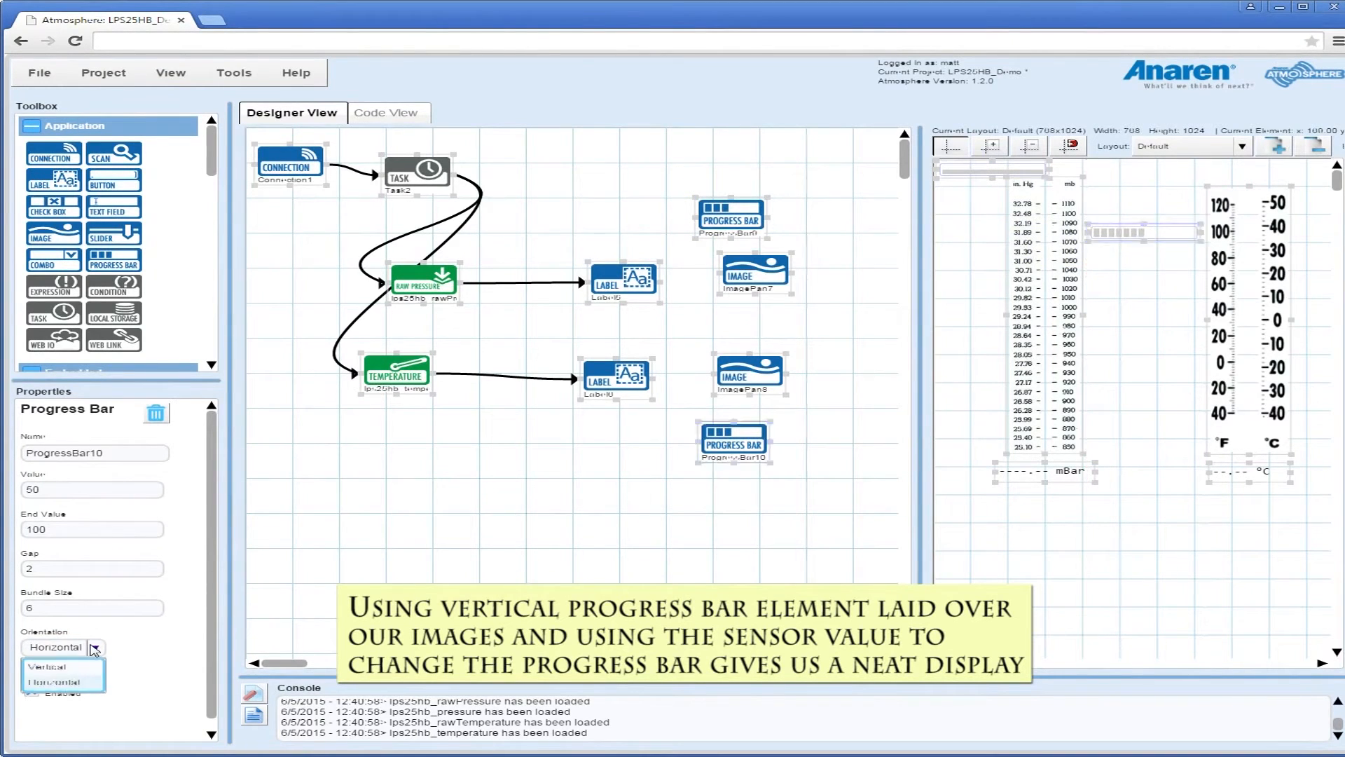
left_click(53, 667)
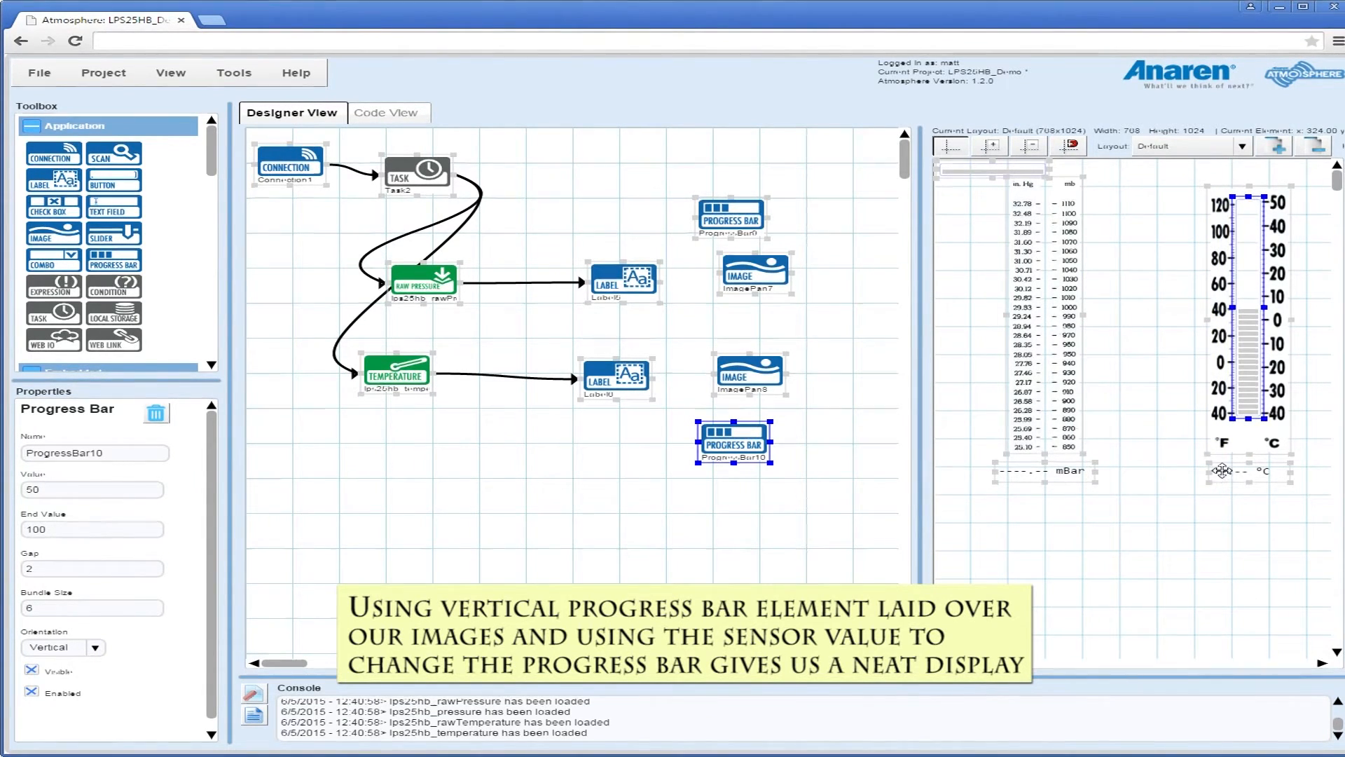
left_click(749, 373)
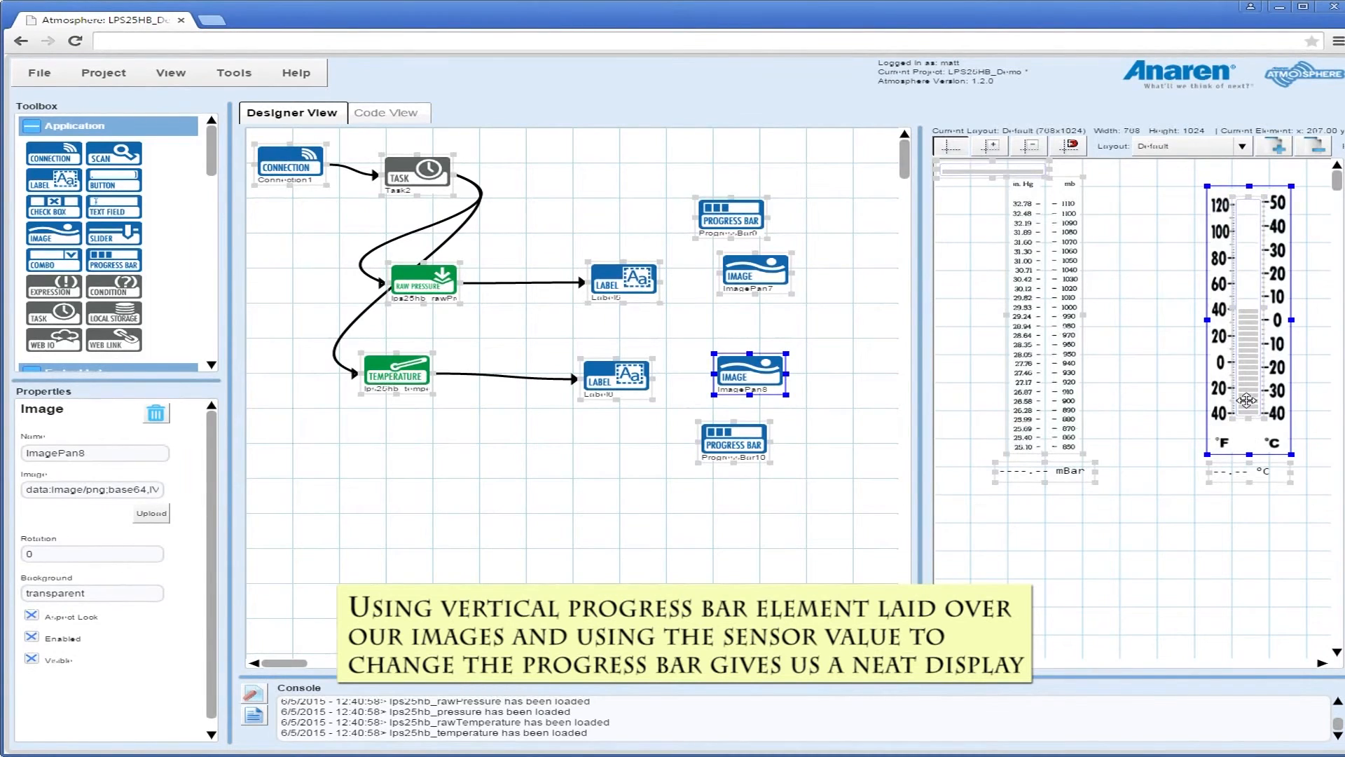
left_click(733, 440)
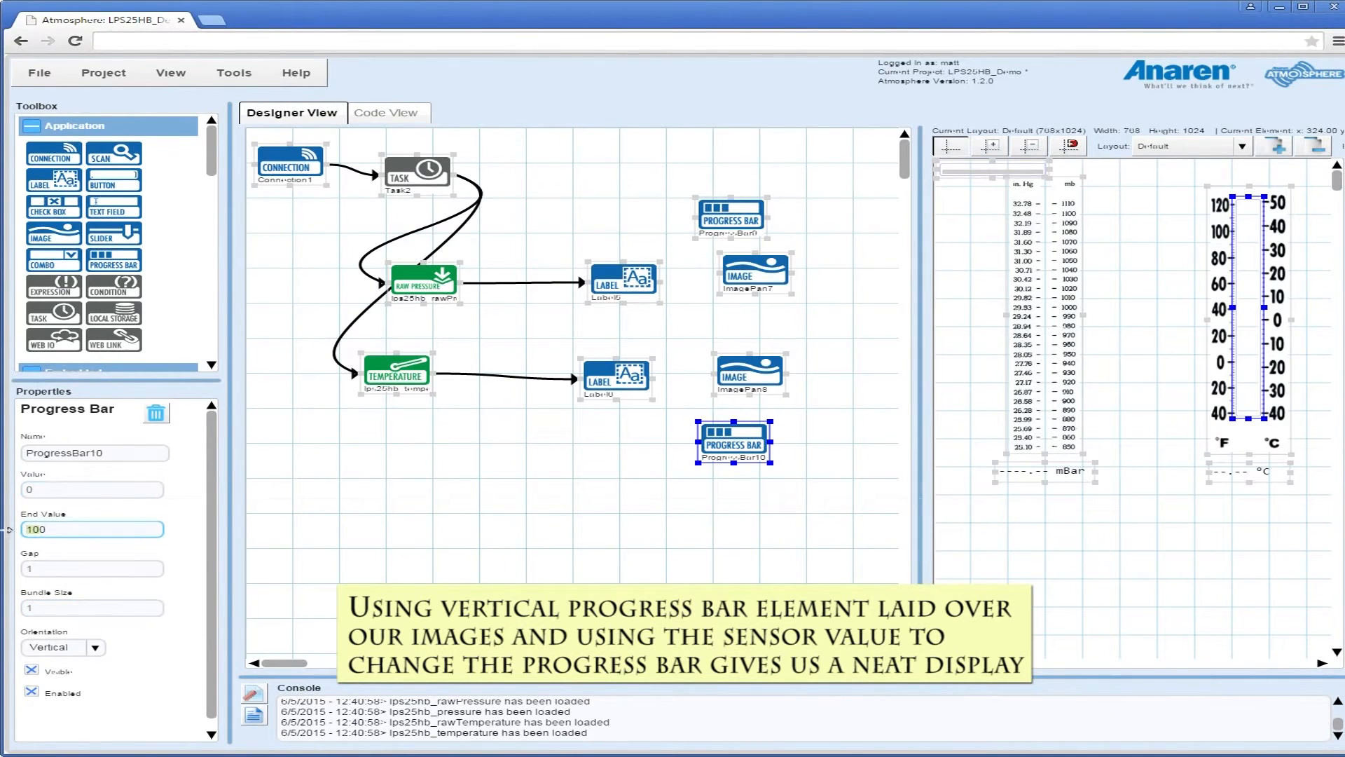
Step: Cap the thermometer bar at end value 90 and feed it Temperature as (value + 40).toFixed(2)
type("90")
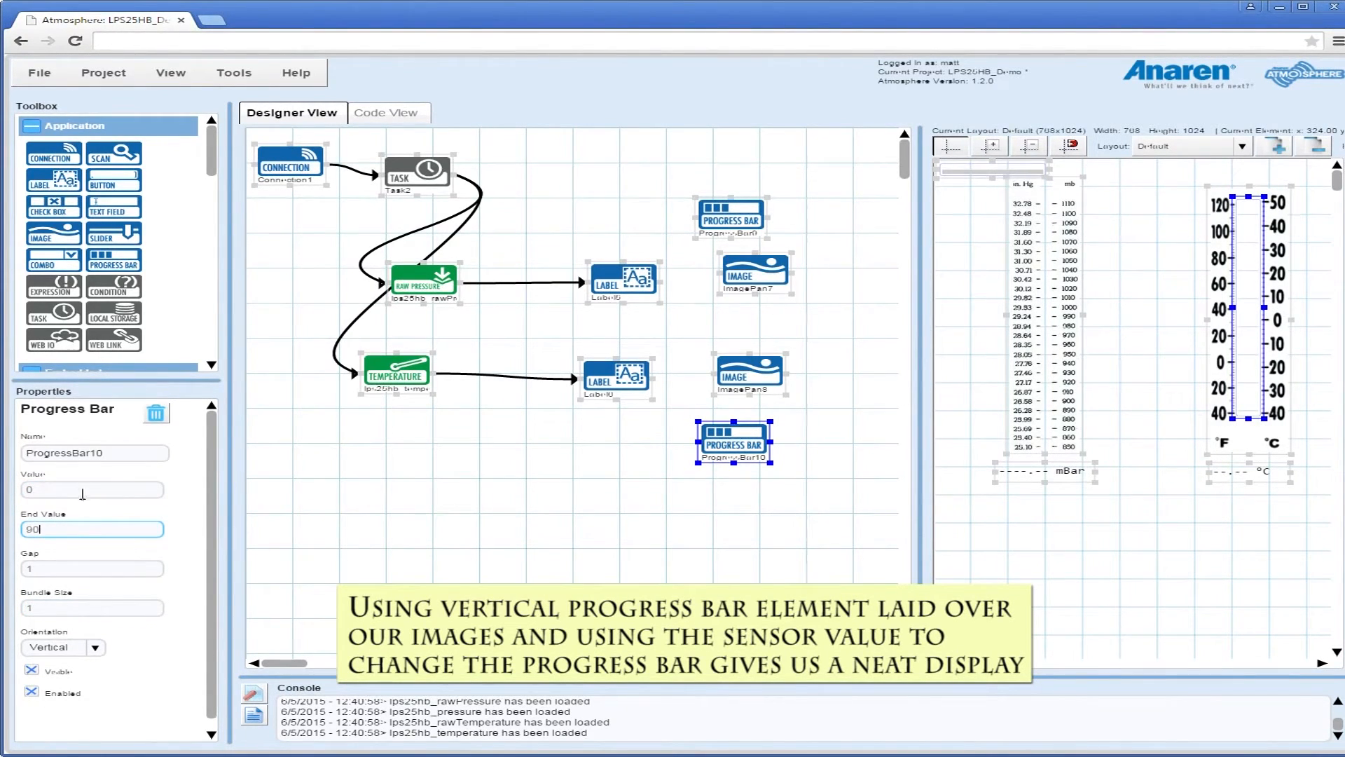
left_click(575, 394)
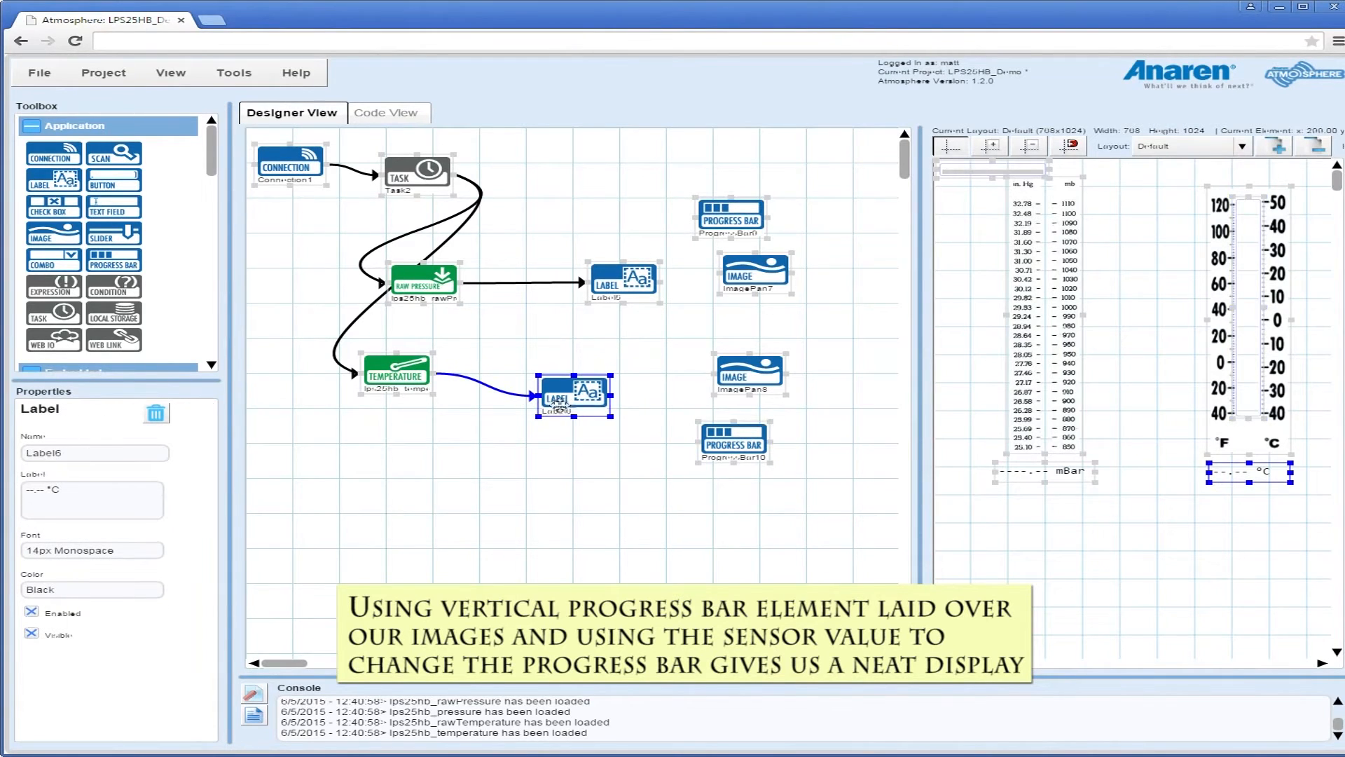
left_click_drag(575, 394, 755, 445)
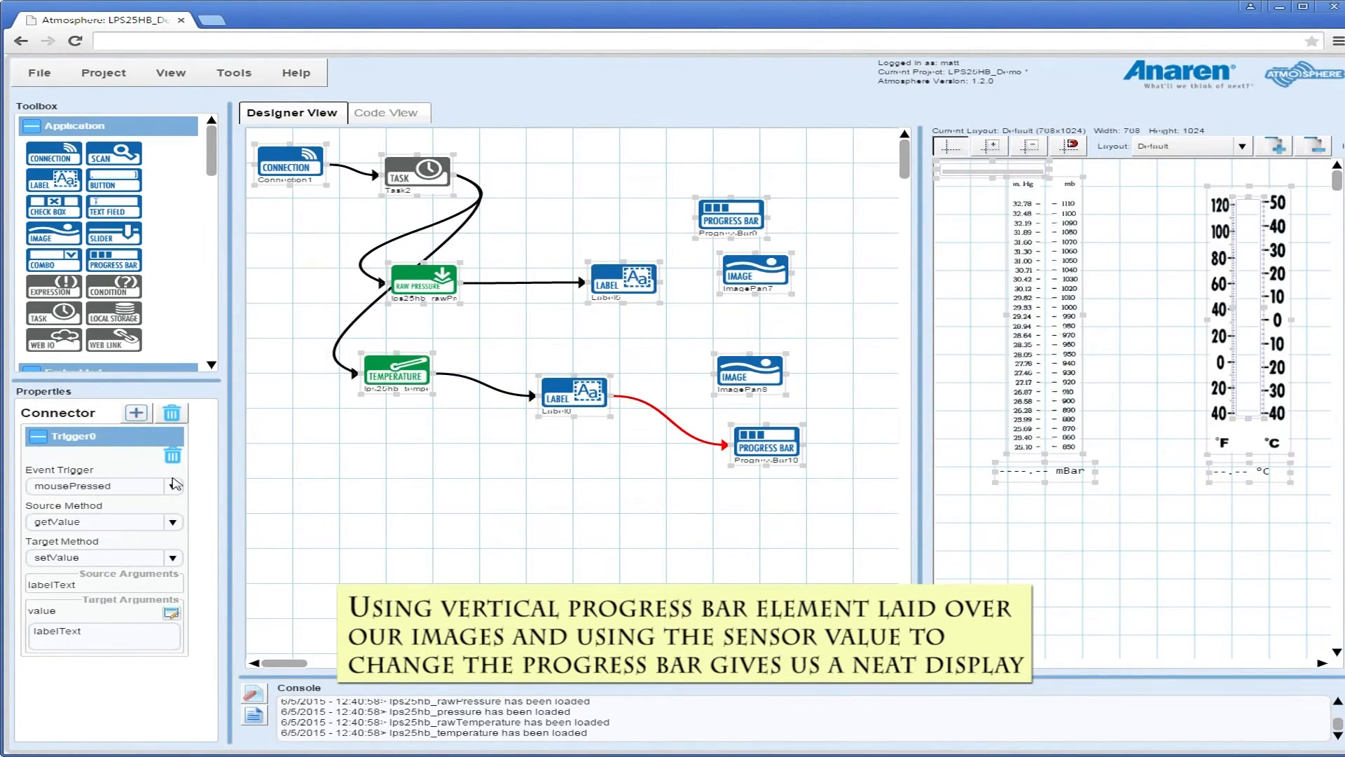
left_click(396, 372)
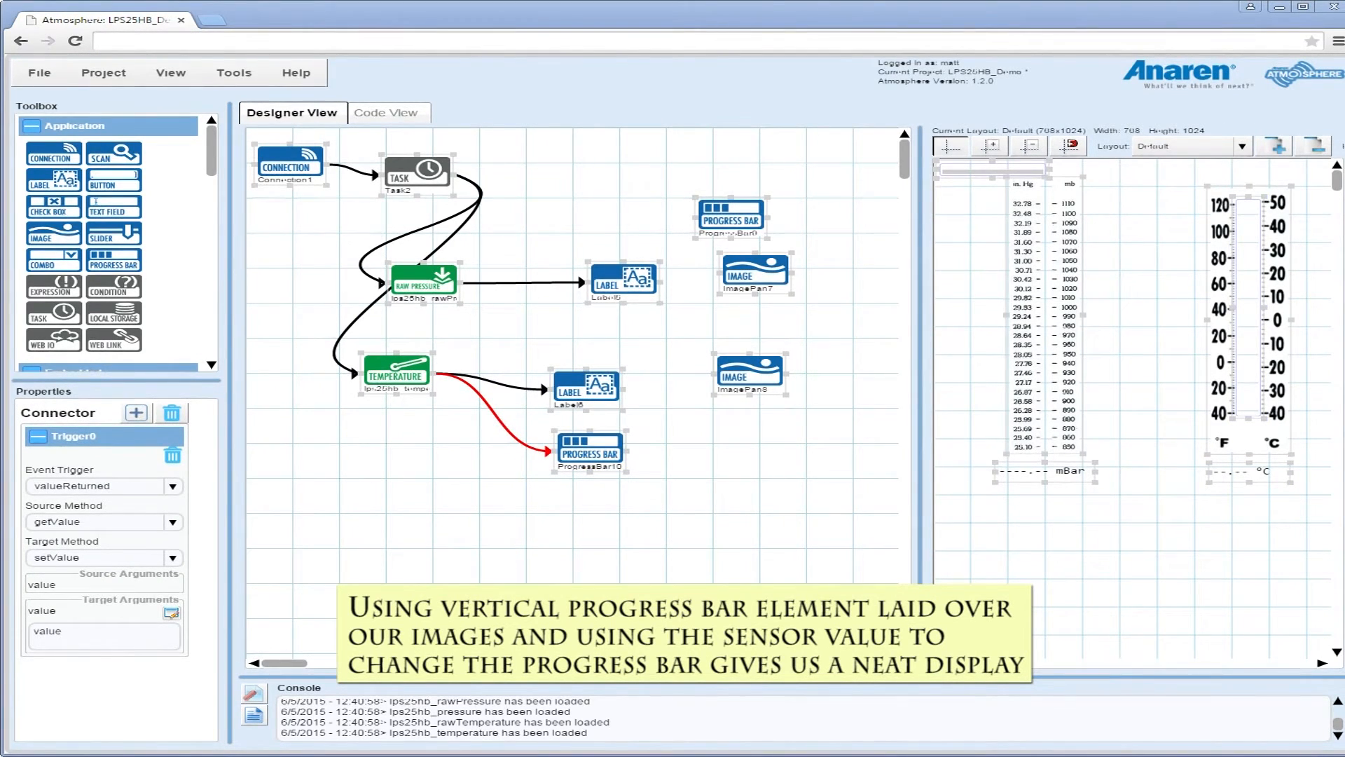
mouse_move(351, 532)
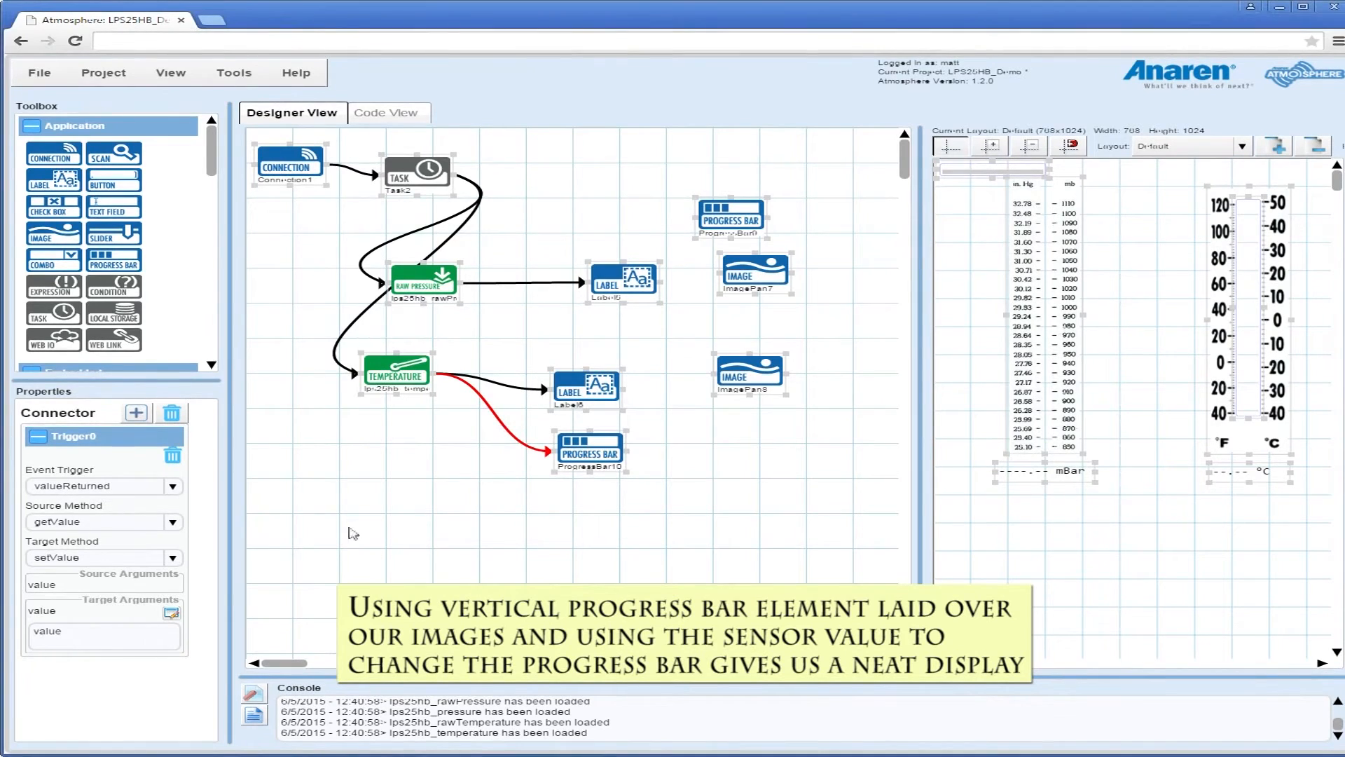
left_click(171, 612)
type("(value + 40).toFixed(2)")
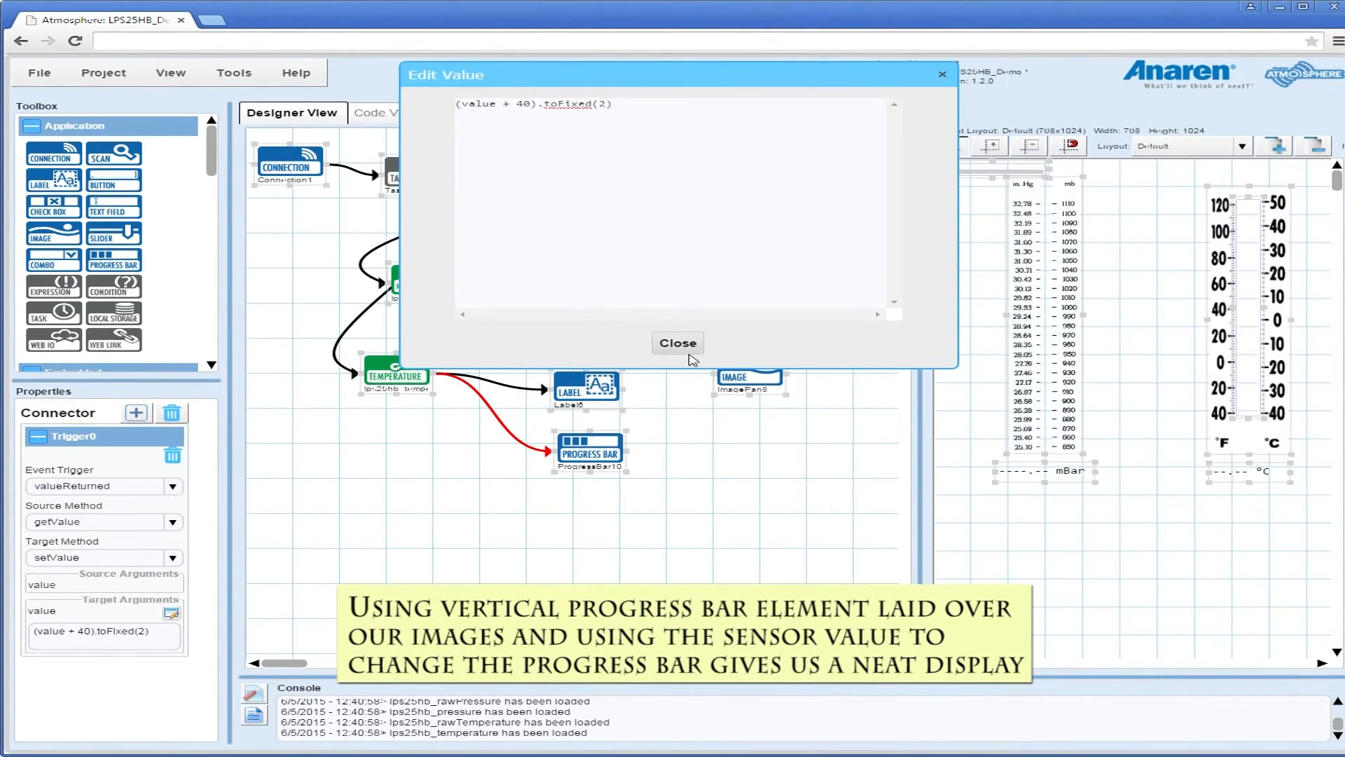
left_click(677, 343)
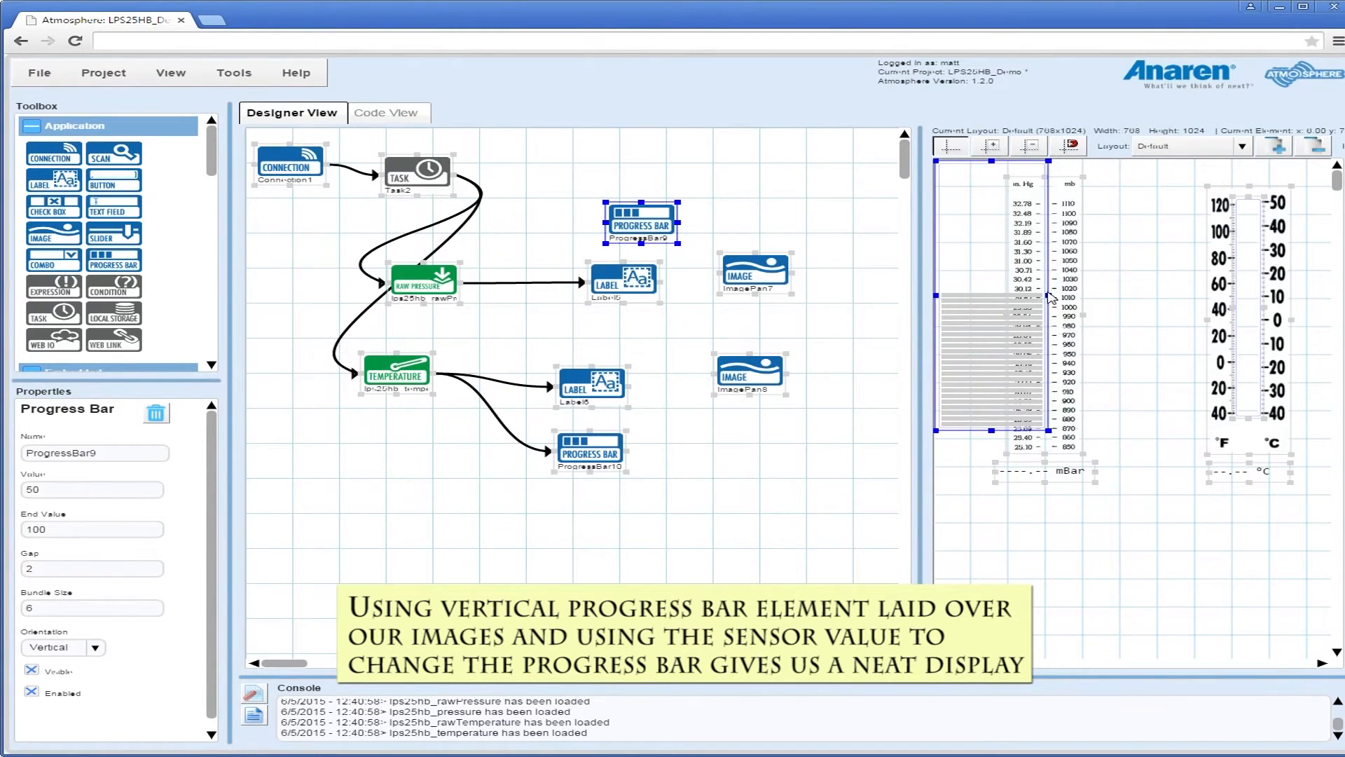
Step: Select the barometer progress bar and set its end value to 260
left_click(92, 569)
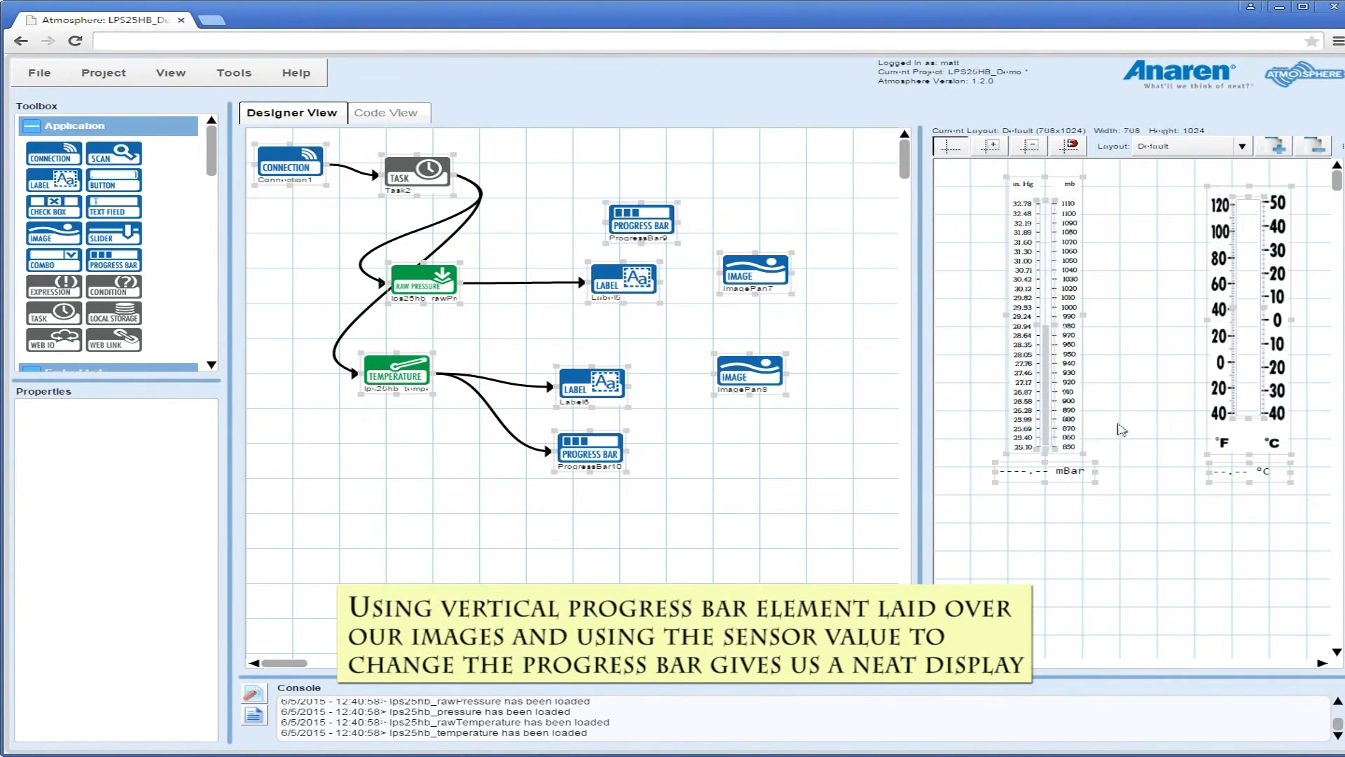
left_click(641, 221)
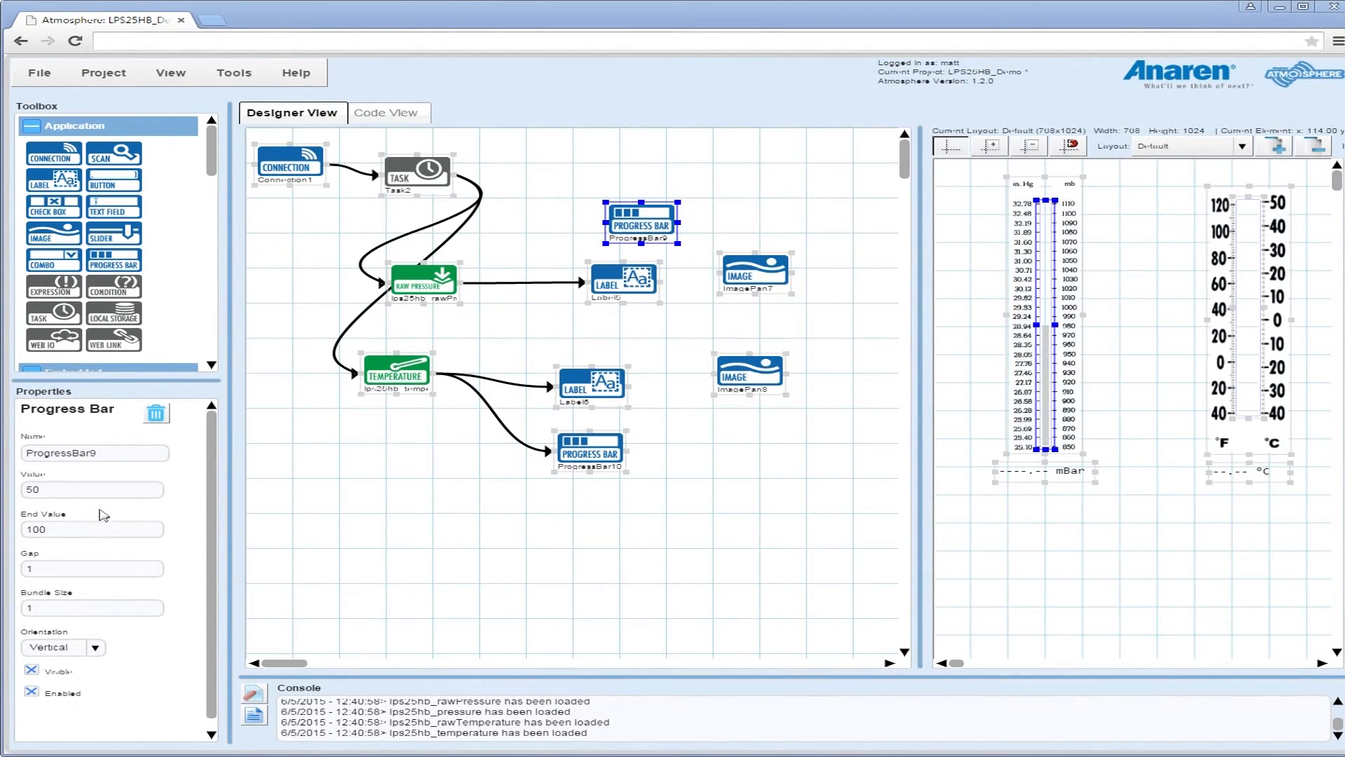
type("260")
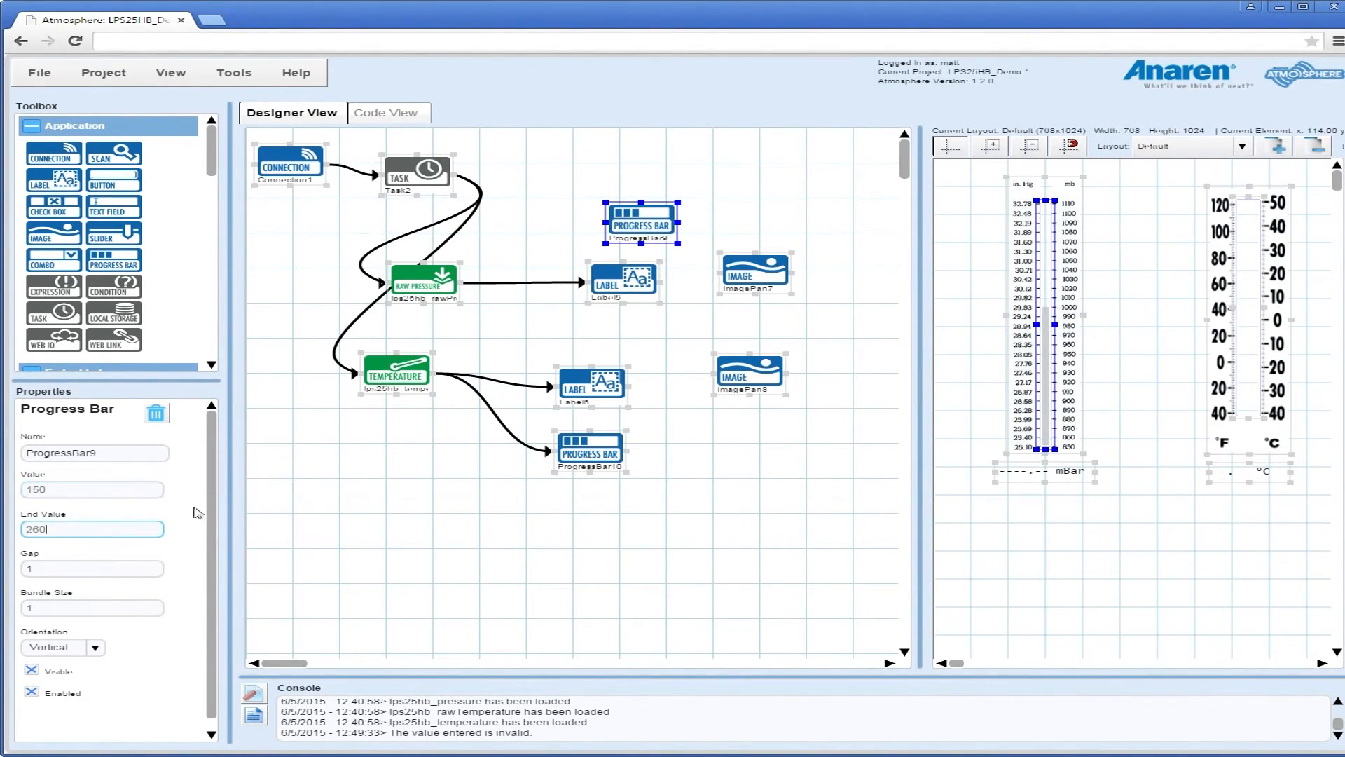
Step: Link rawPressure to the barometer bar with argument ((value / 4096) - 850).toFixed(2)
left_click(422, 282)
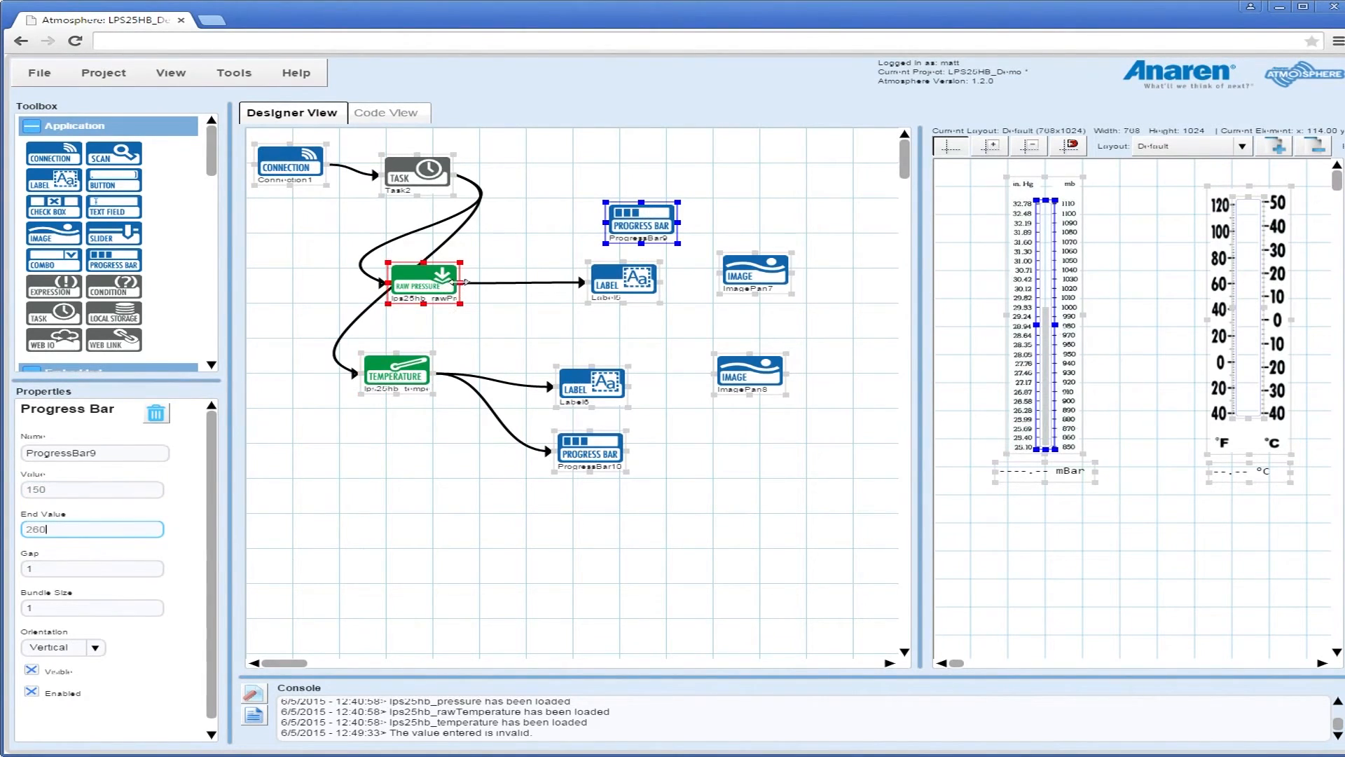
left_click(554, 240)
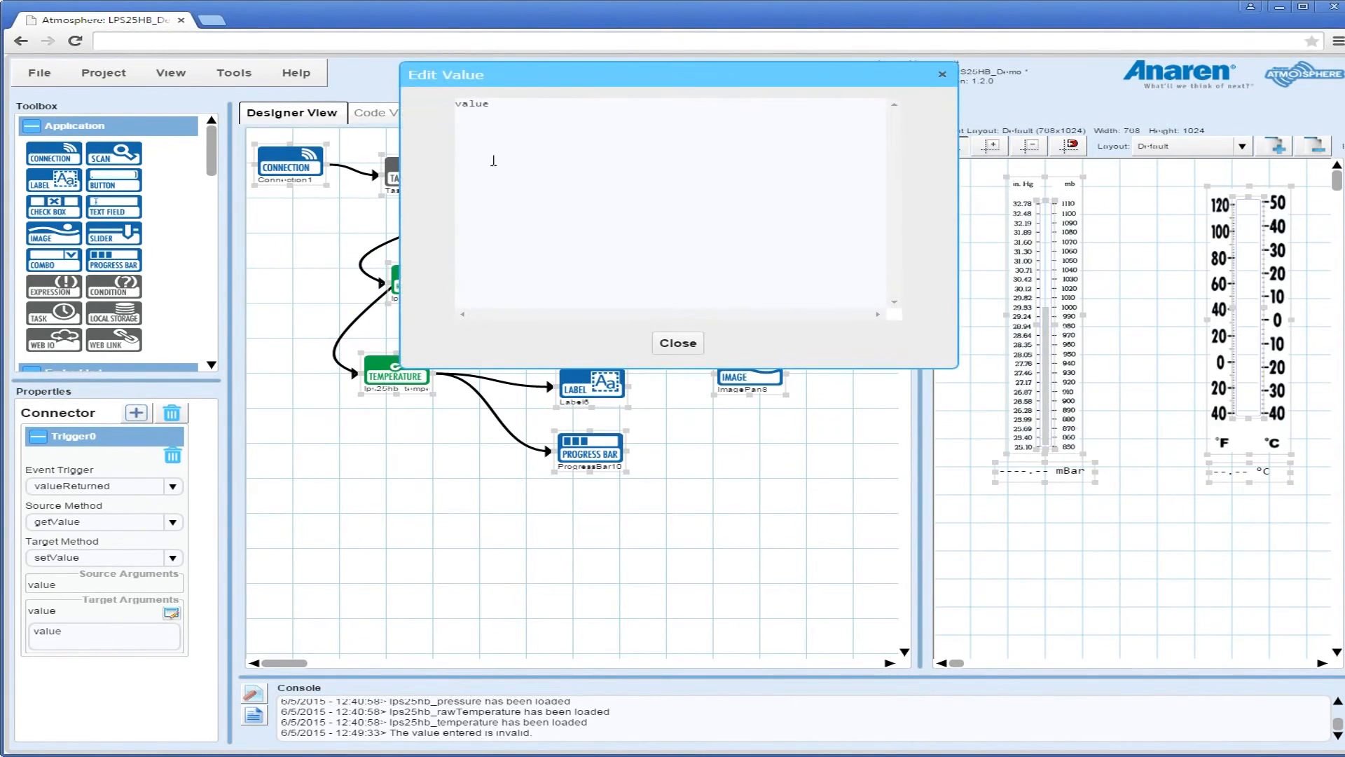
type("((value / 4096) - 850).toFixed(2)")
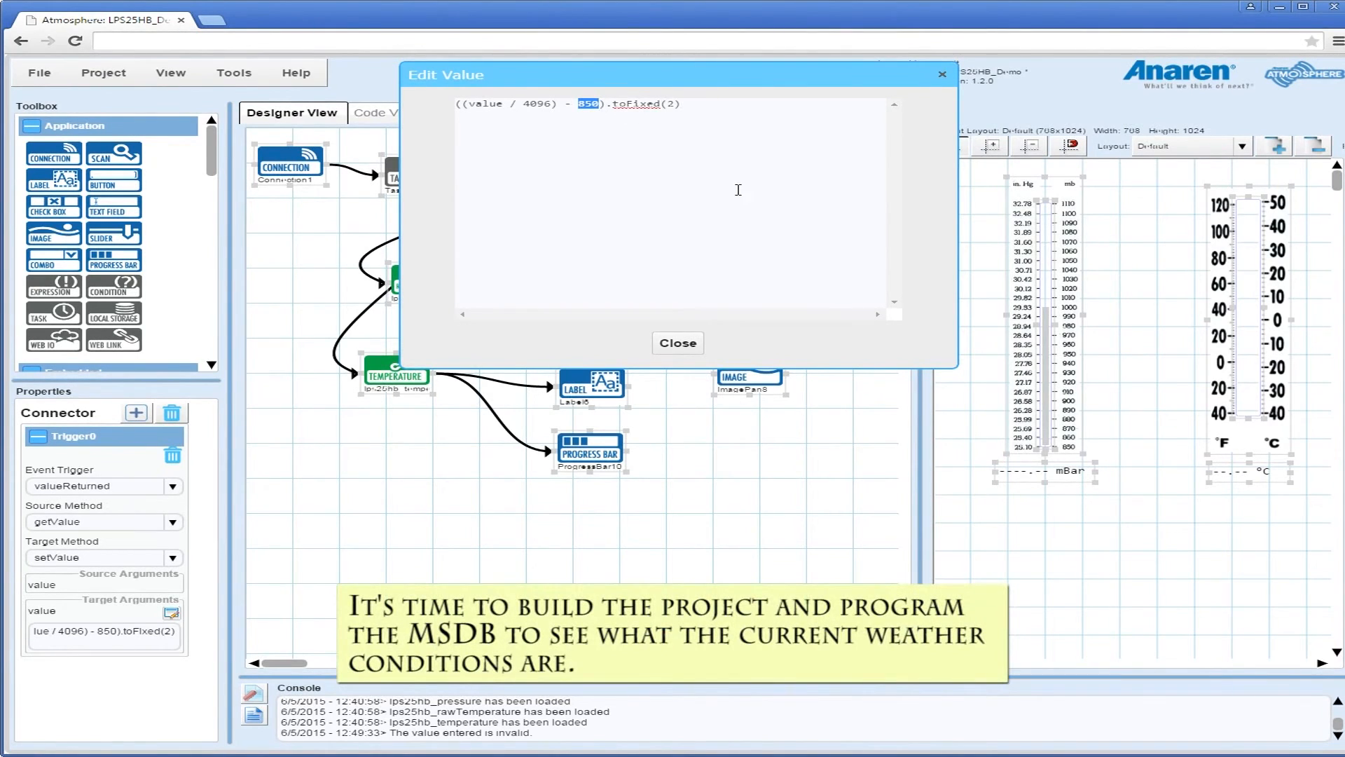
left_click(678, 343)
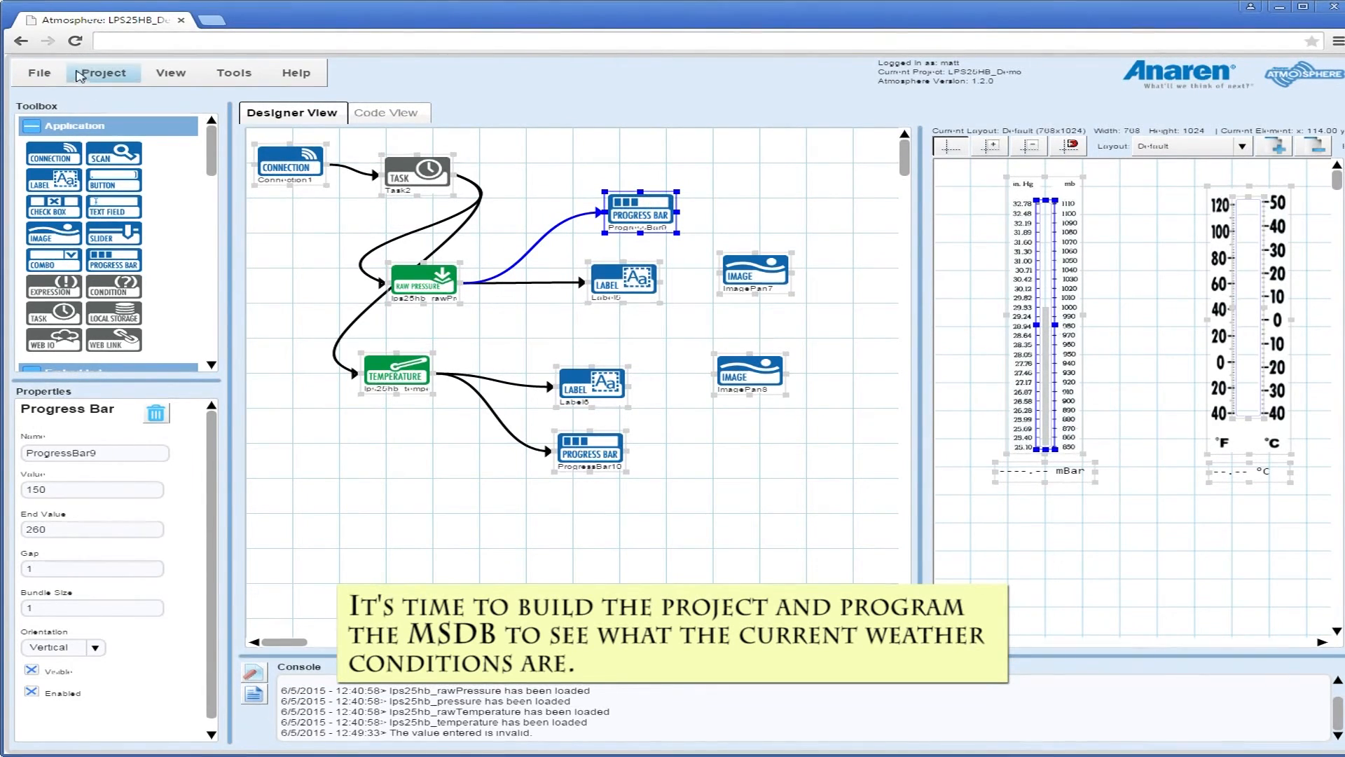
Step: Build the weather project from the Project menu
left_click(103, 72)
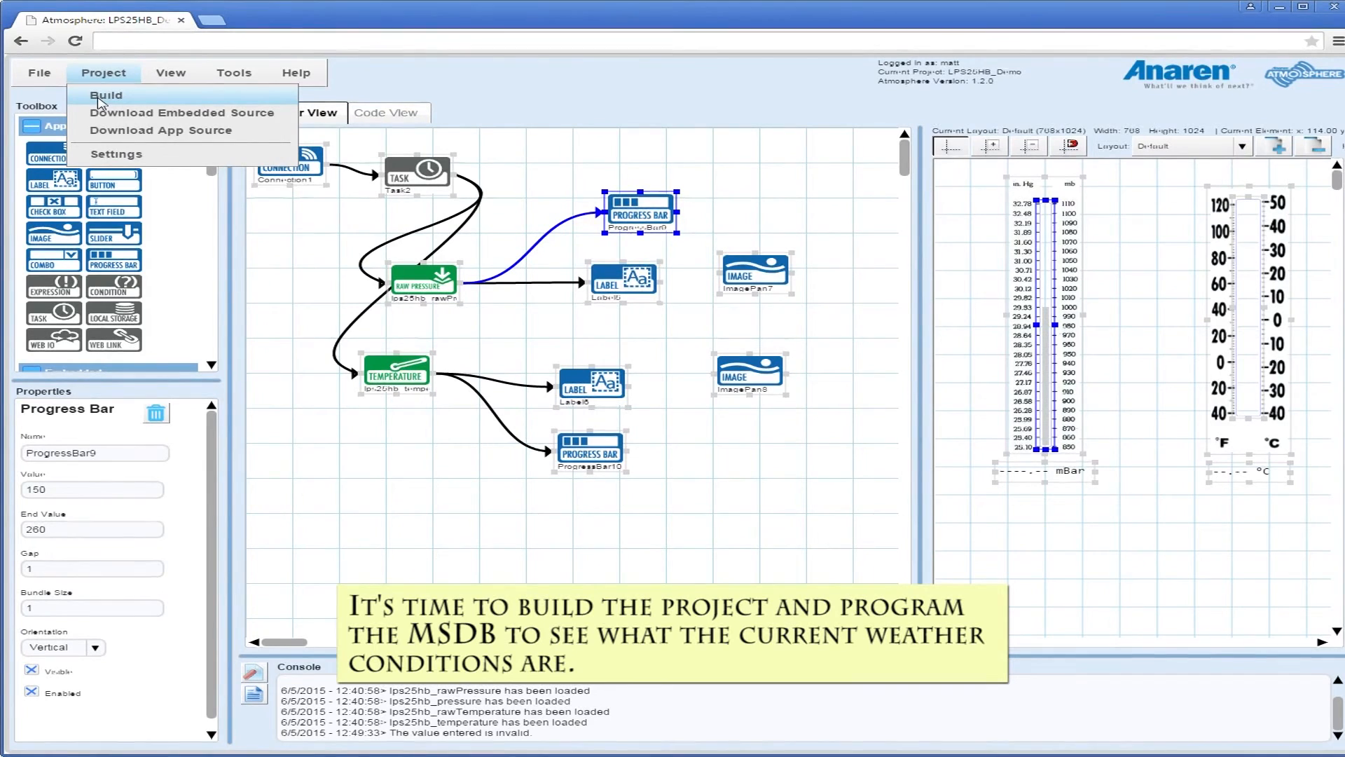
left_click(106, 95)
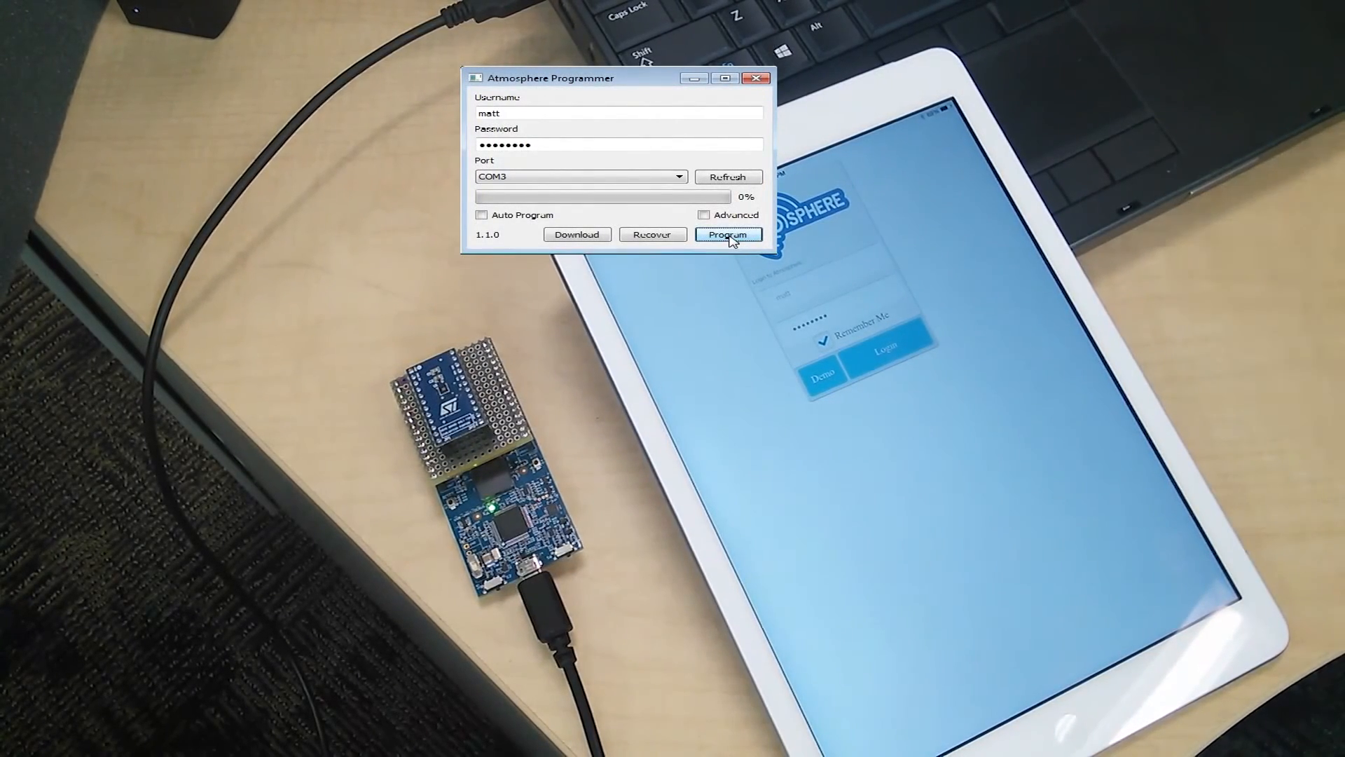
Step: Flash the firmware to the board on COM3, then close Atmosphere Programmer
left_click(728, 234)
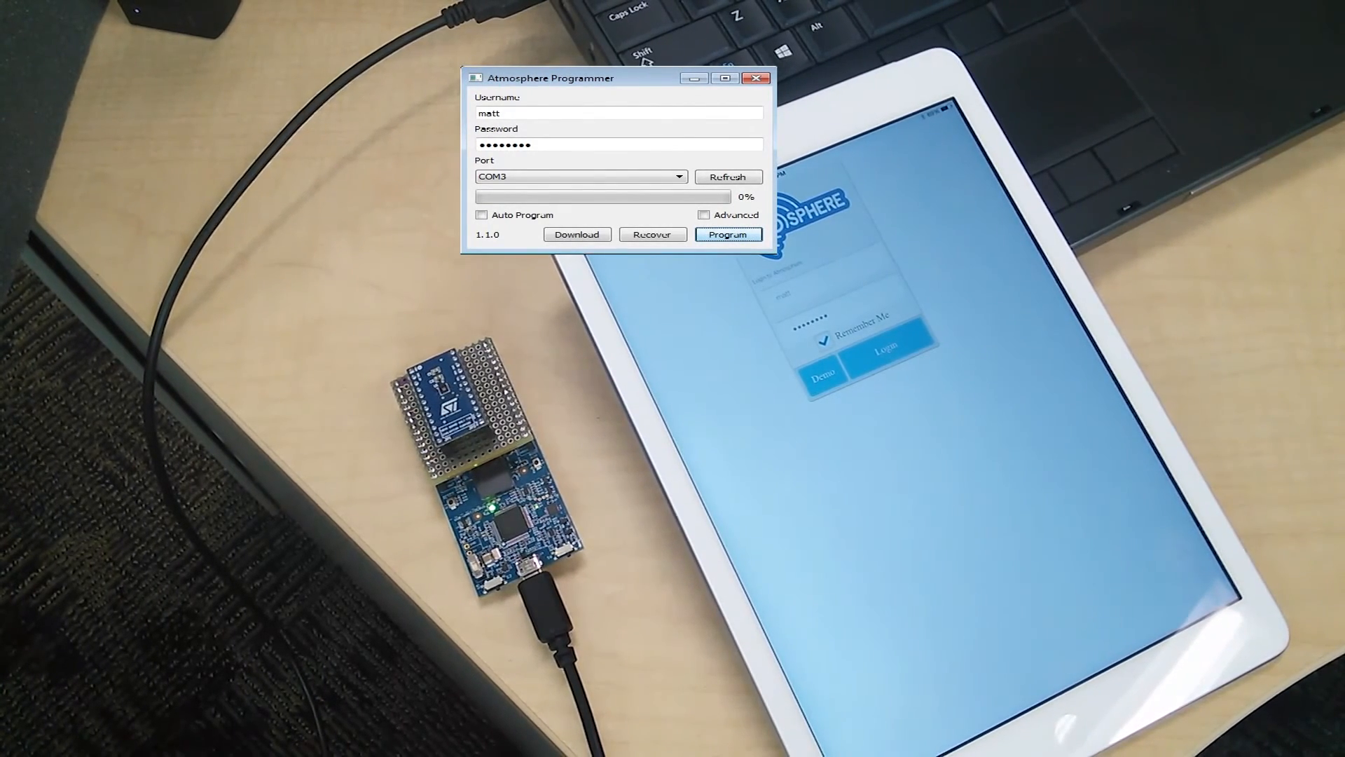
left_click(729, 234)
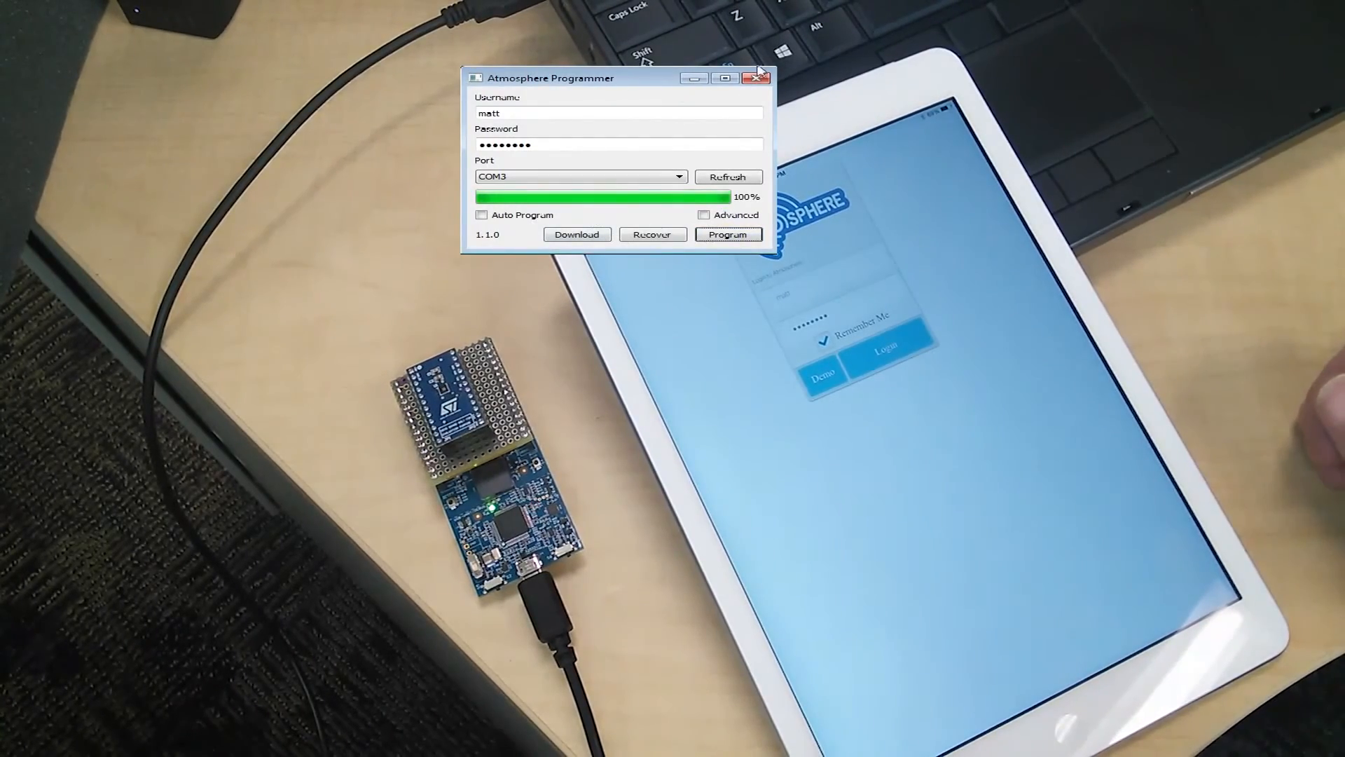
left_click(756, 77)
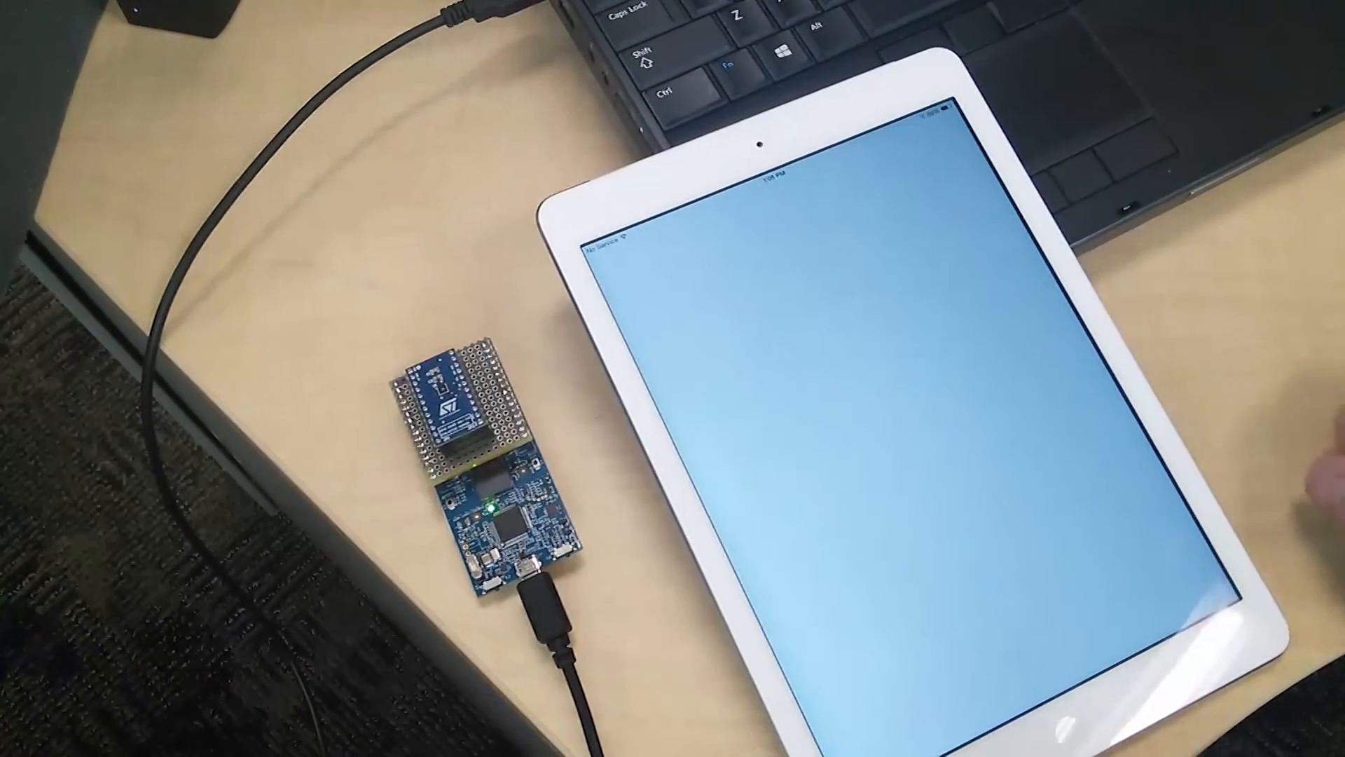